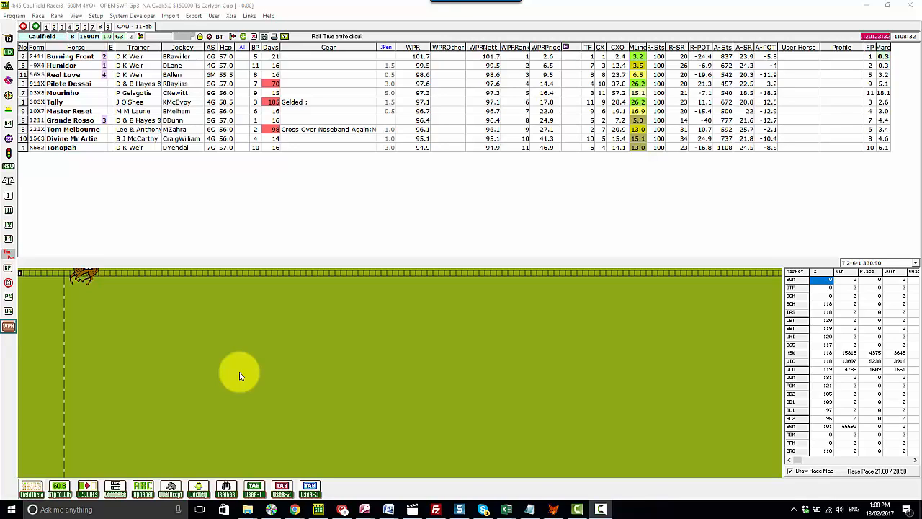
mouse_move(252, 389)
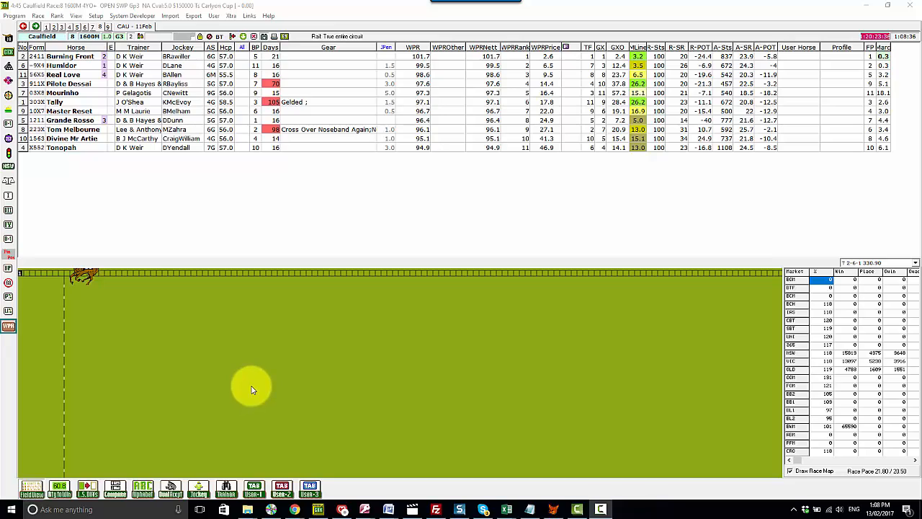
mouse_move(243, 377)
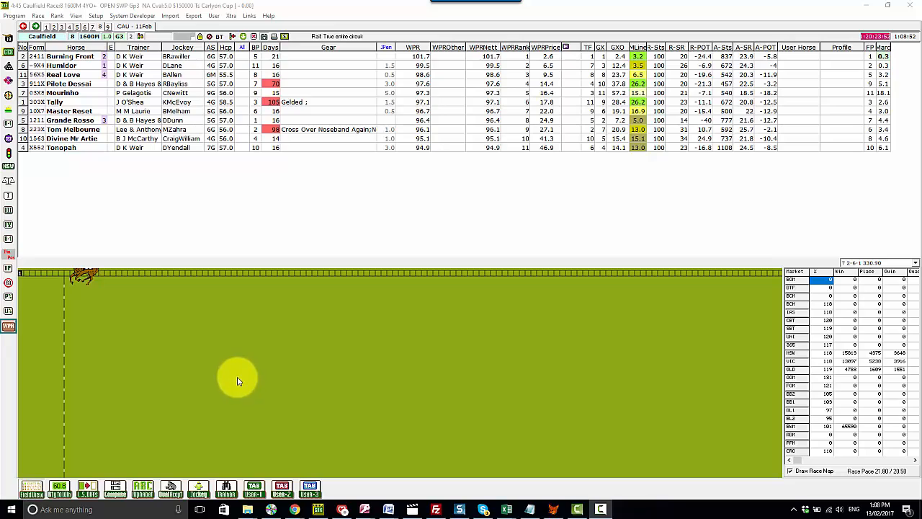
mouse_move(242, 383)
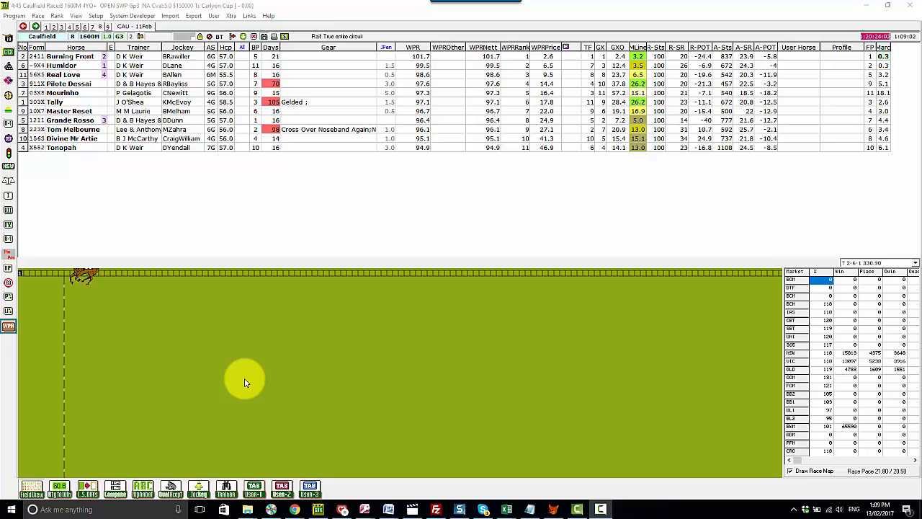
mouse_move(259, 358)
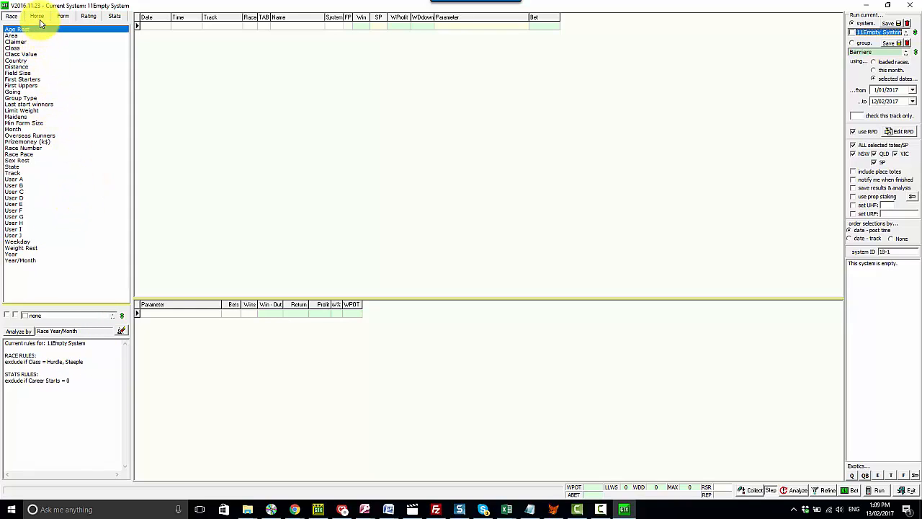
- Pick 'Days since last Run' from the Horse variables as the Analysis By factor
left_click(37, 16)
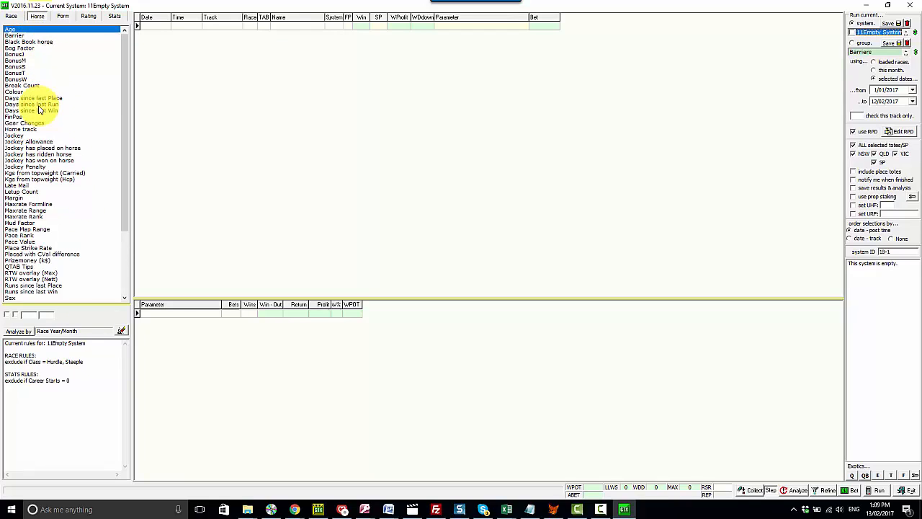
left_click(31, 103)
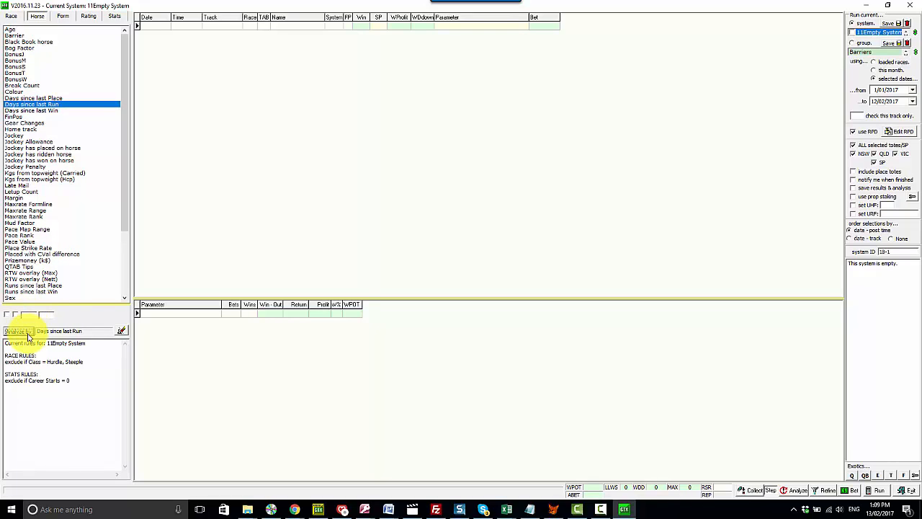
mouse_move(21, 330)
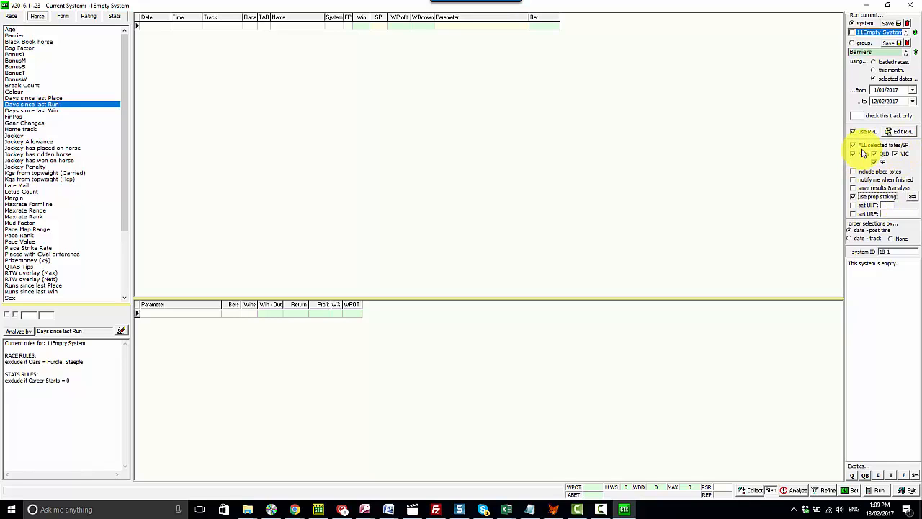
mouse_move(864, 153)
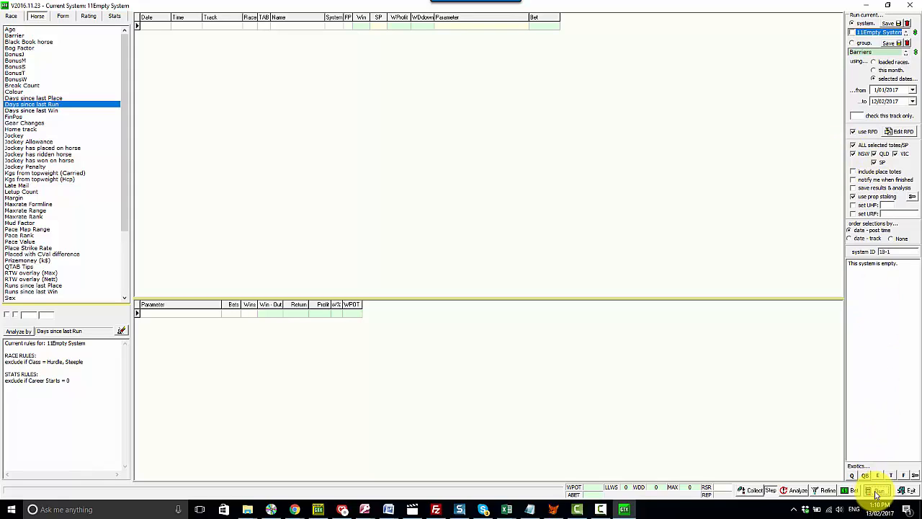
- Run the system over the chosen dates to list selections by days since last run
left_click(879, 490)
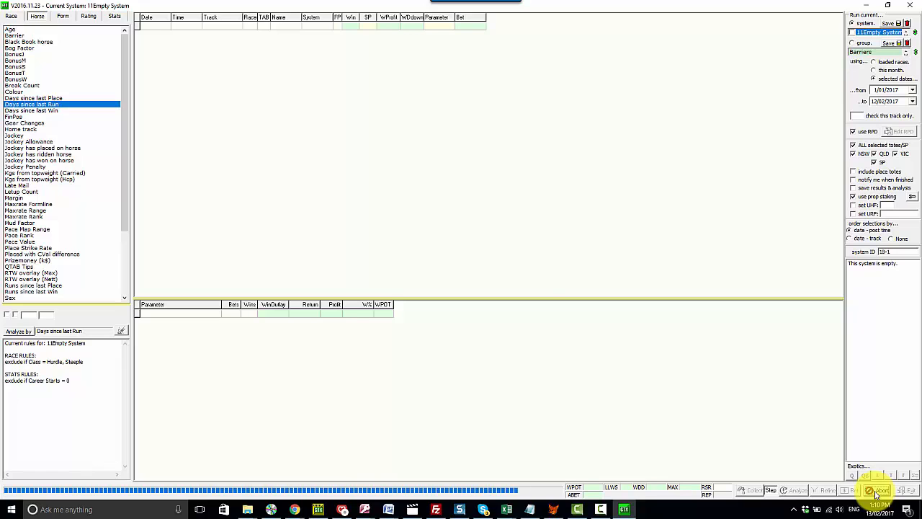
left_click(877, 489)
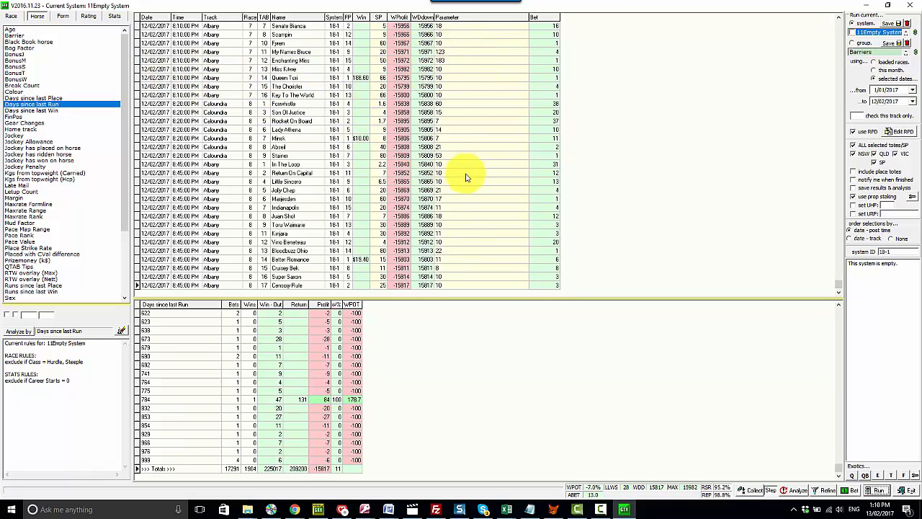
mouse_move(539, 158)
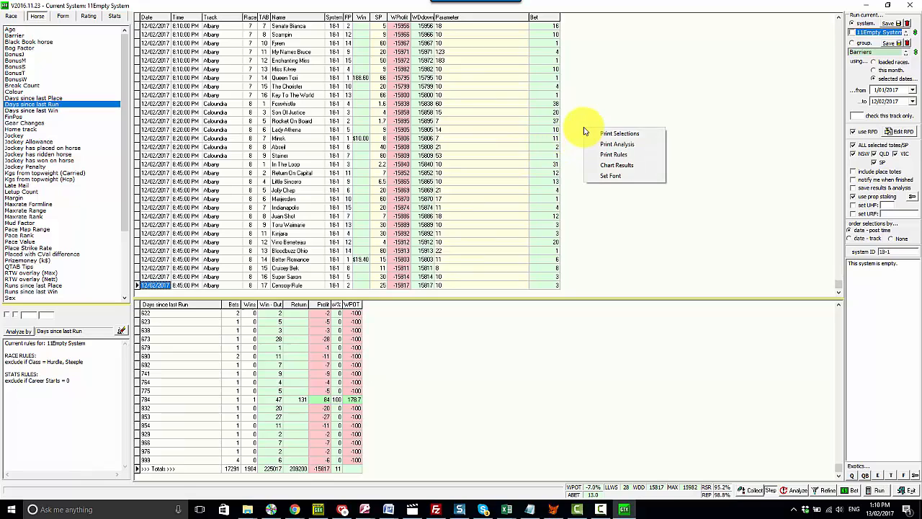
mouse_move(619, 132)
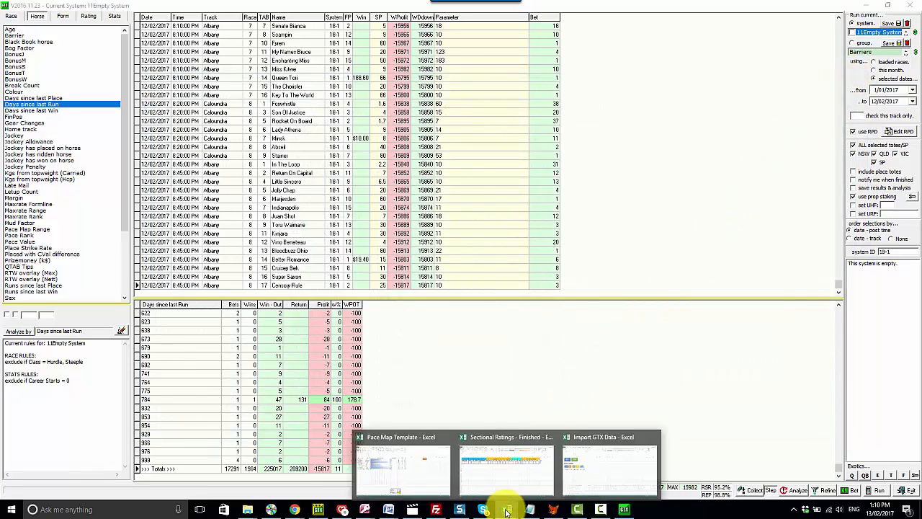
- Switch to the Import GTX Data workbook and fetch the GTX selections data
left_click(608, 468)
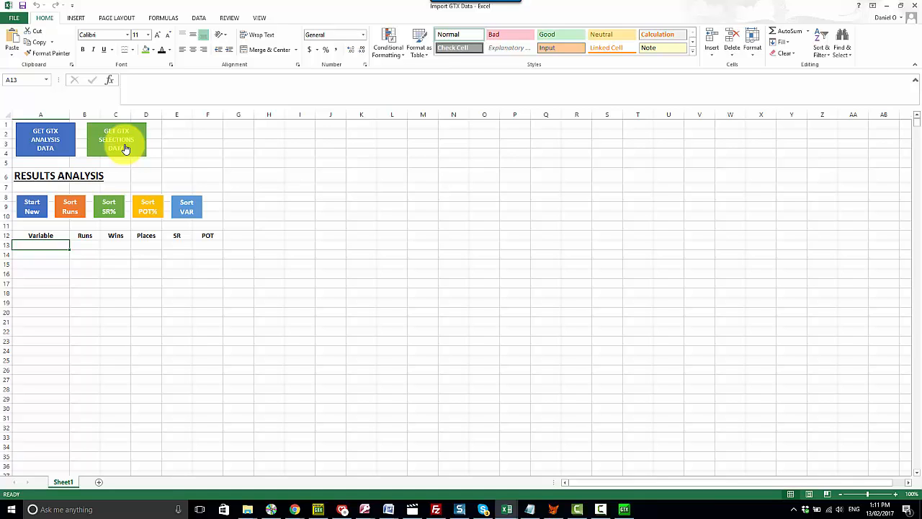
left_click(115, 138)
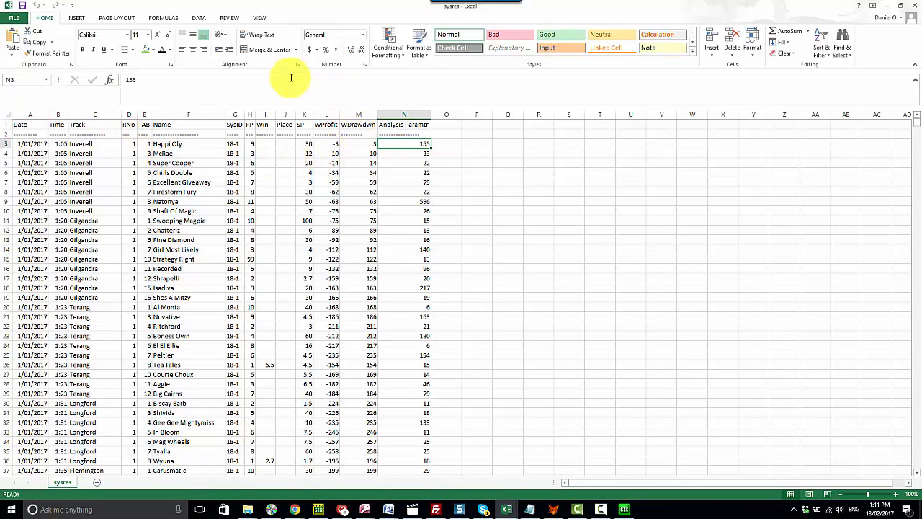
mouse_move(184, 173)
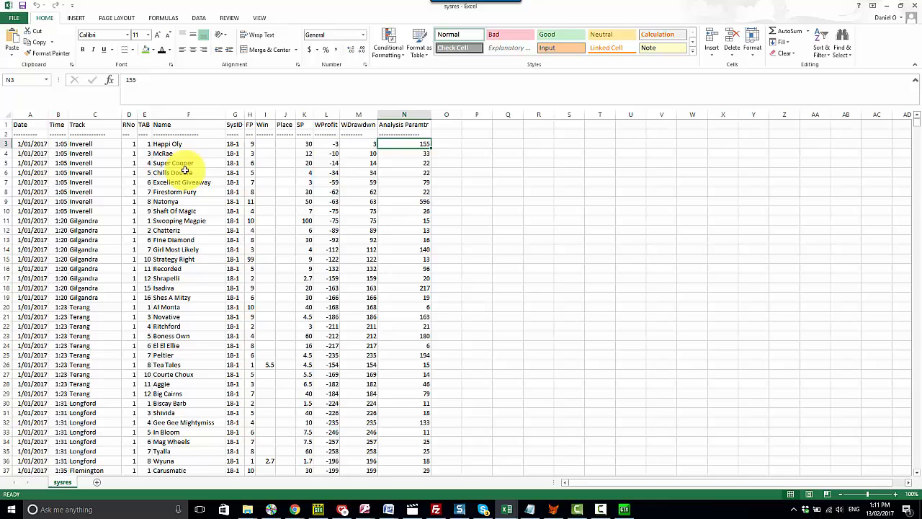
mouse_move(225, 192)
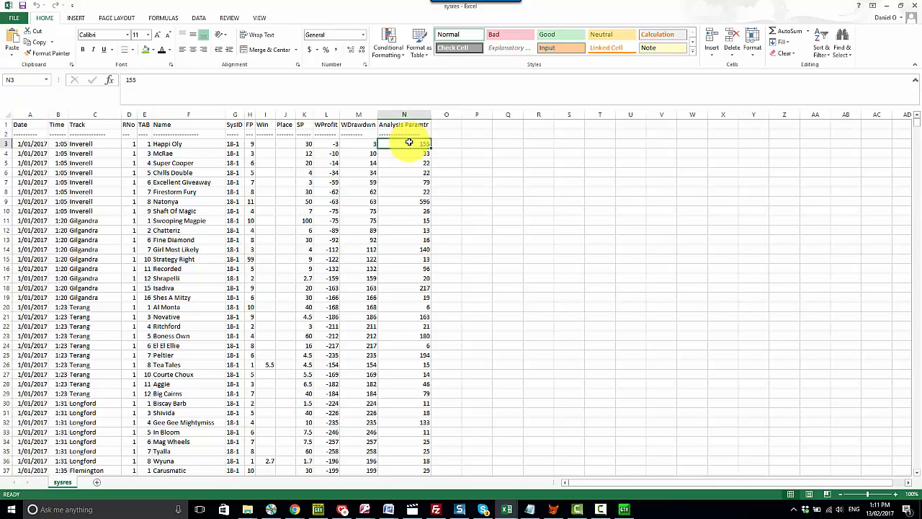
mouse_move(291, 312)
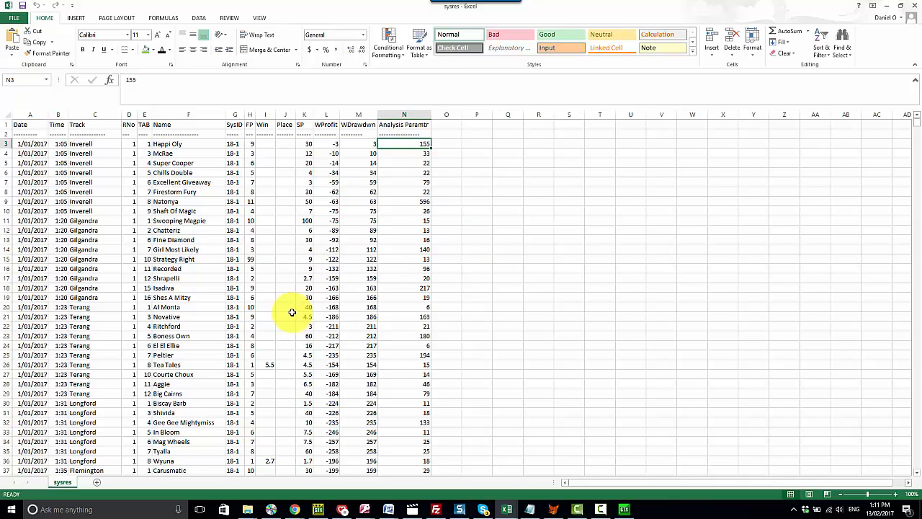
mouse_move(335, 301)
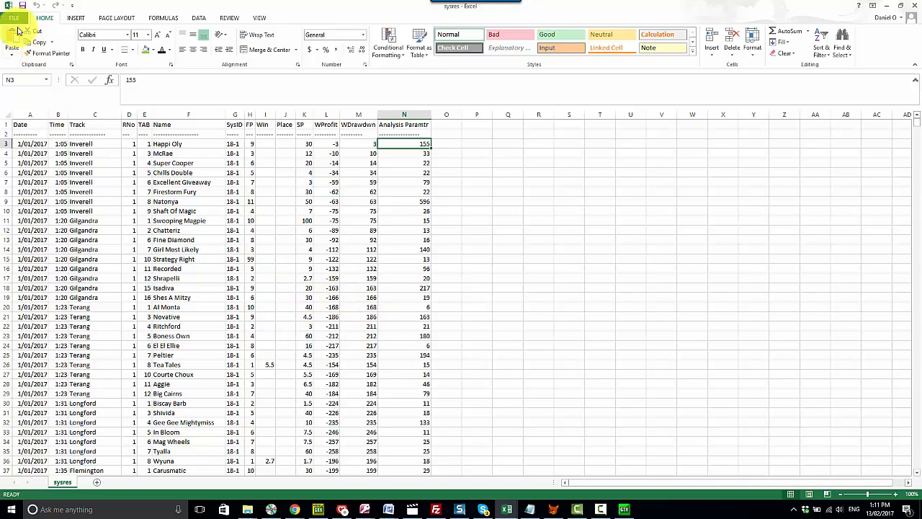
- Save the sheet as MasterData in CSV (Comma delimited) format in the print folder
left_click(13, 18)
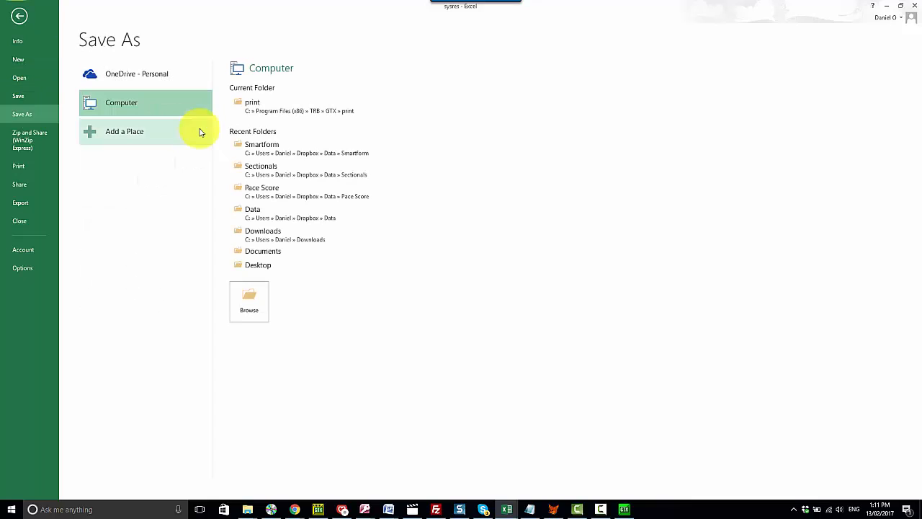
mouse_move(242, 199)
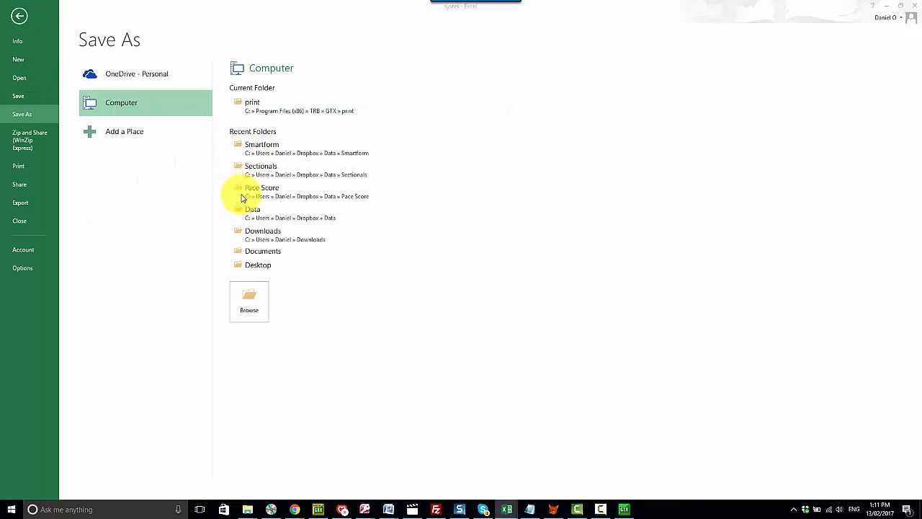
left_click(248, 302)
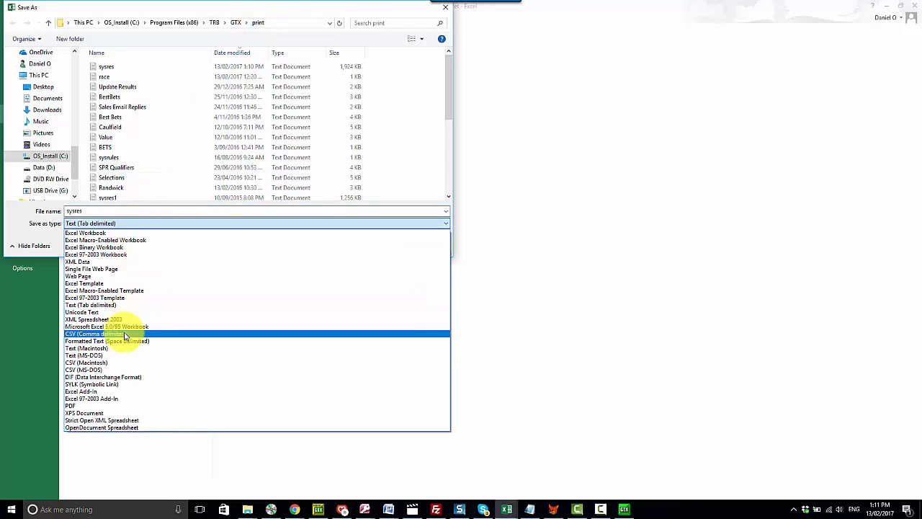
left_click(93, 334)
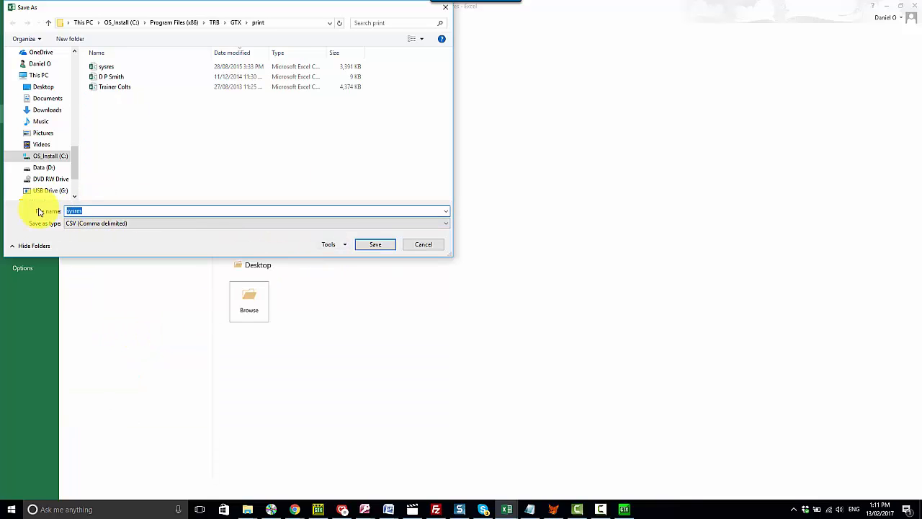
type("MasterData")
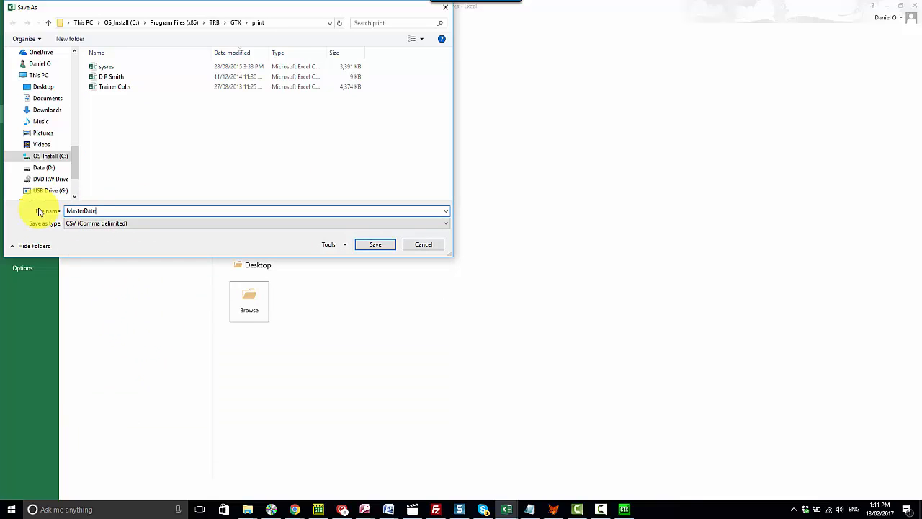
left_click(374, 245)
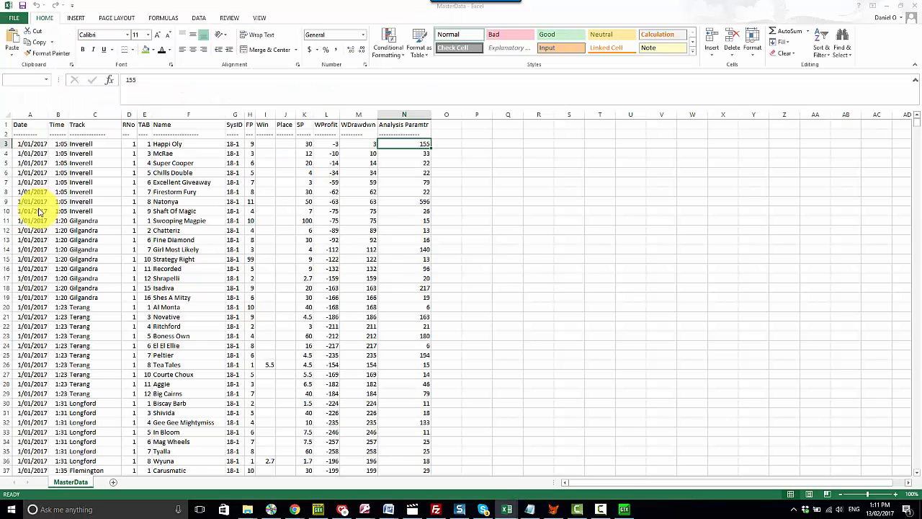
mouse_move(403, 219)
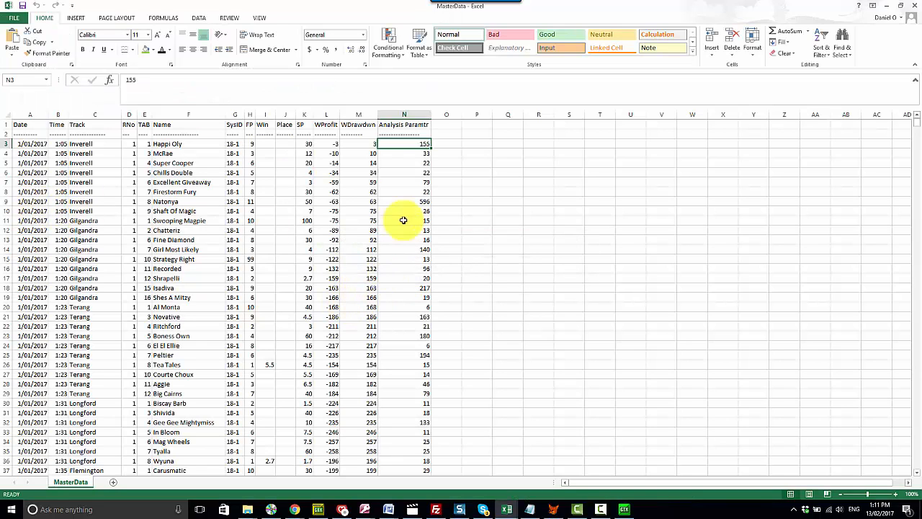
- Rename the parameter column to DaysLR and delete the empty top row
left_click(403, 124)
type("DaysLR")
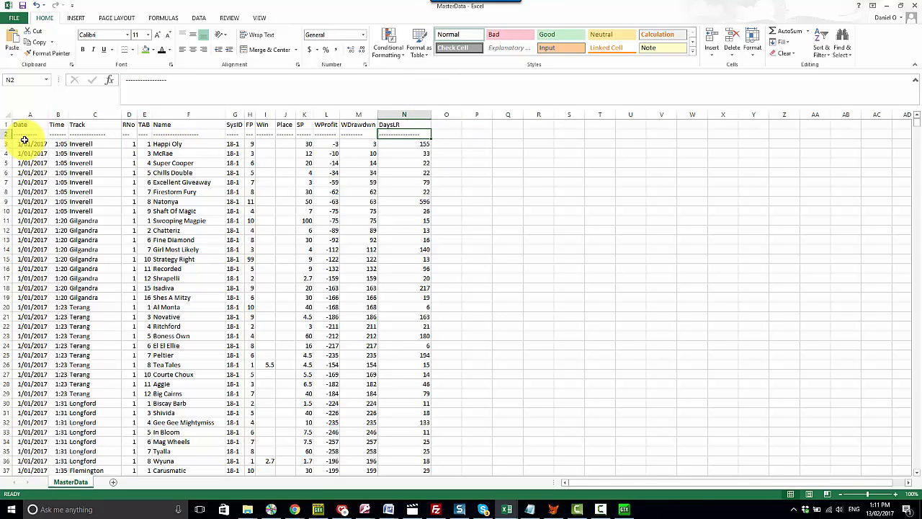
left_click(31, 133)
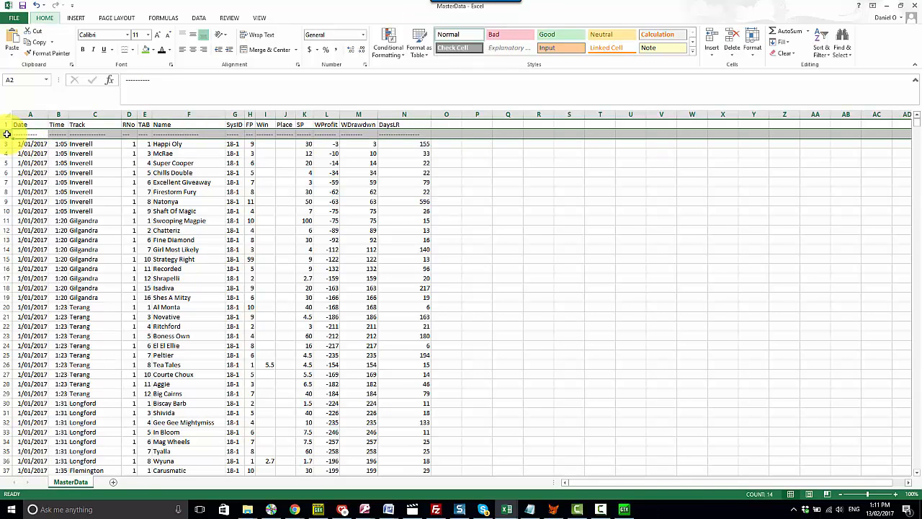
left_click(234, 115)
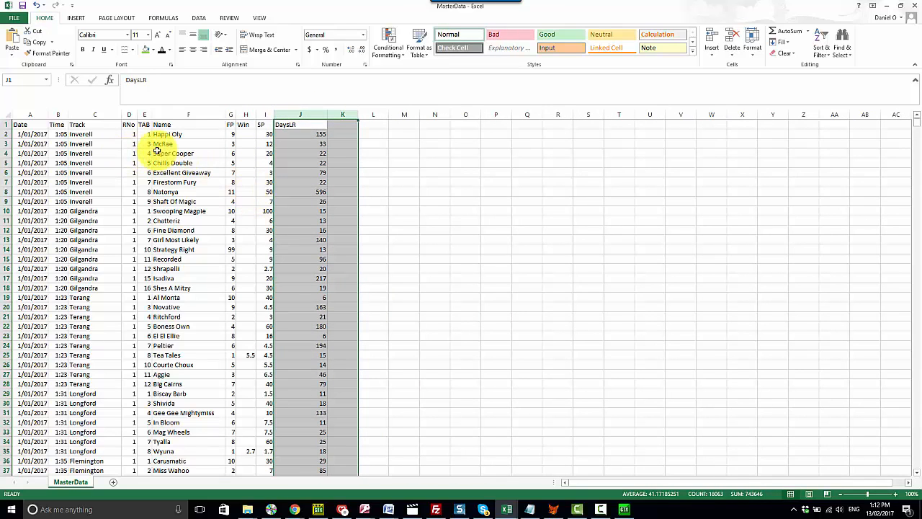
left_click(58, 124)
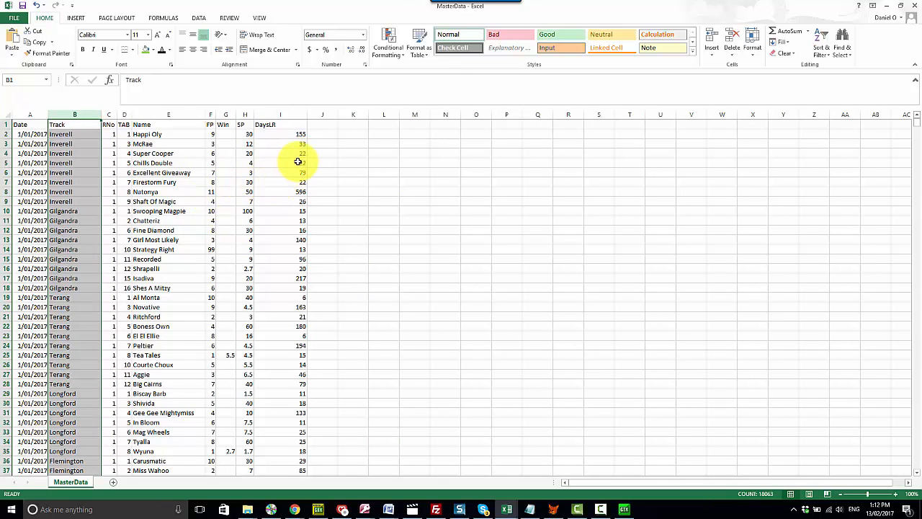
left_click(323, 124)
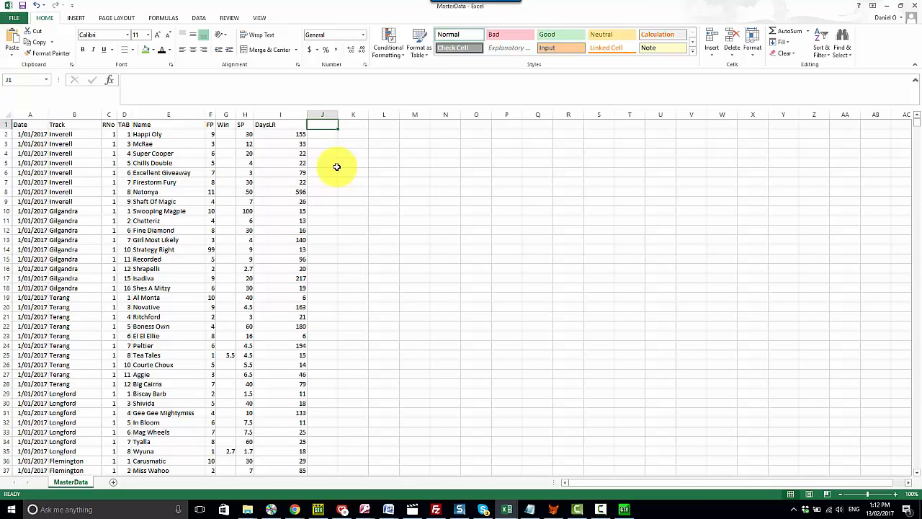
mouse_move(344, 257)
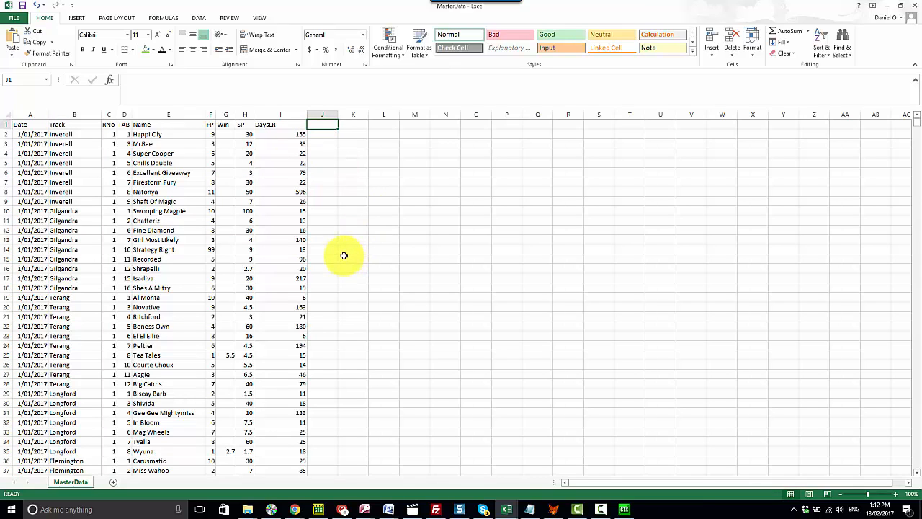
mouse_move(513, 400)
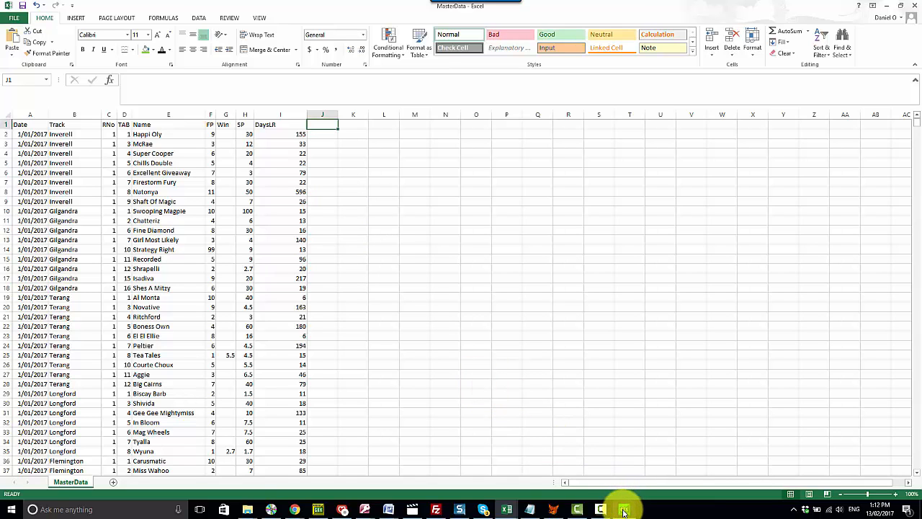
- Back in GTX, rerun the system with Barrier as the analysis variable
left_click(624, 510)
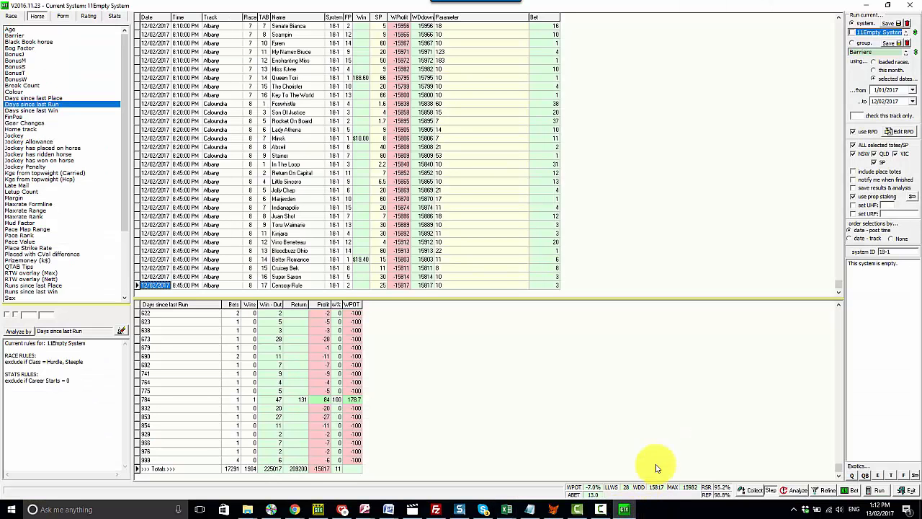
mouse_move(818, 103)
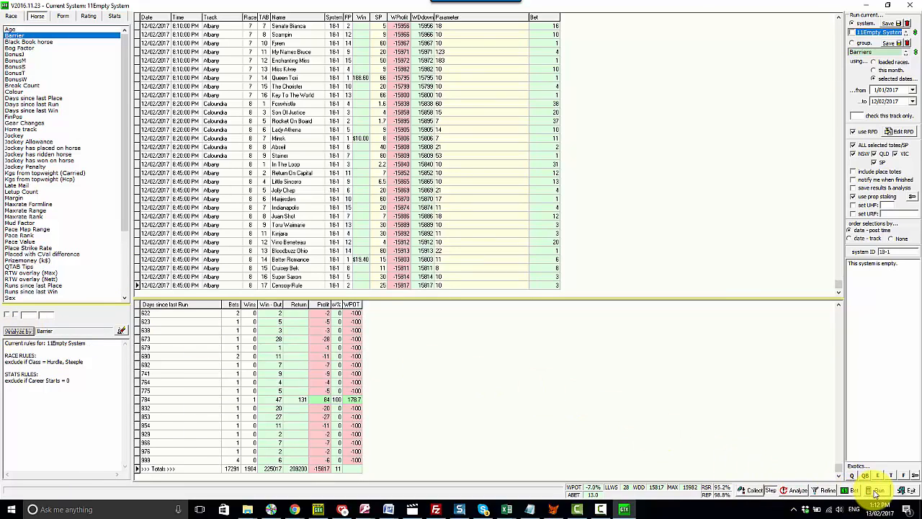
left_click(877, 490)
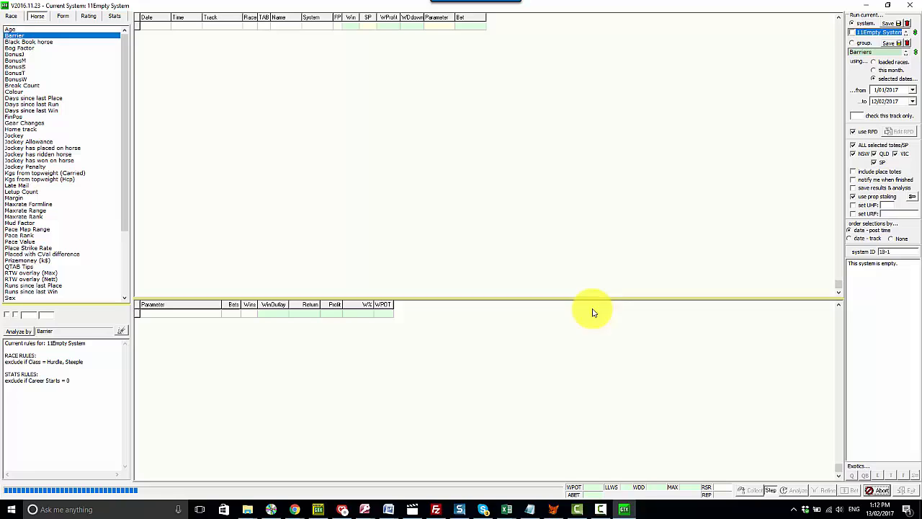
mouse_move(328, 233)
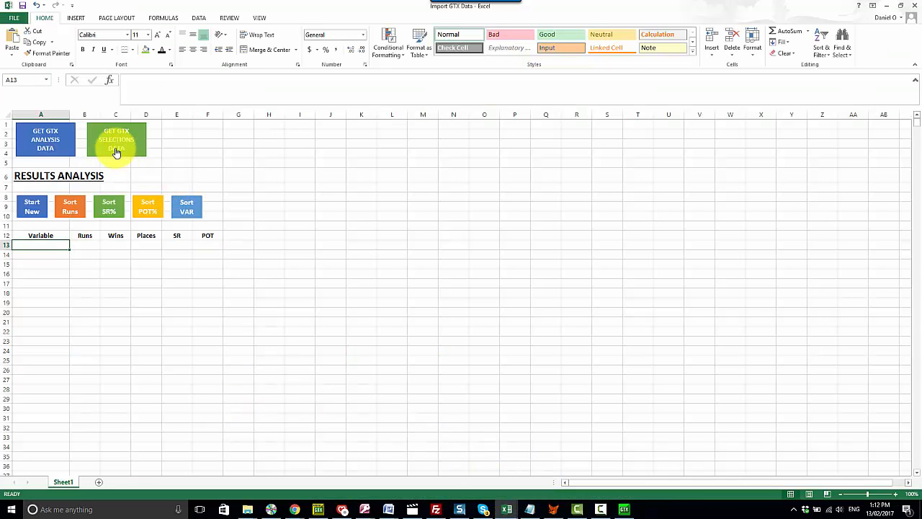
- Paste the exported barrier values into column J and head it 'Barrier'
left_click(115, 138)
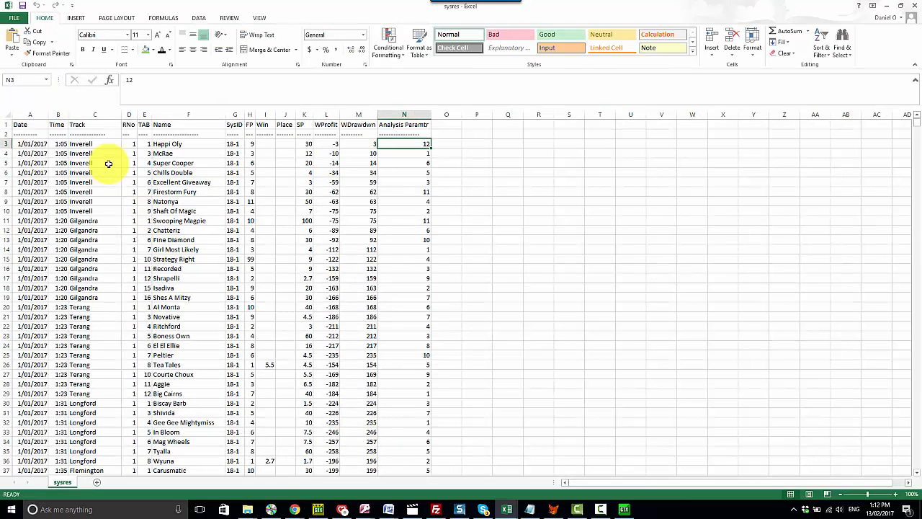
mouse_move(101, 144)
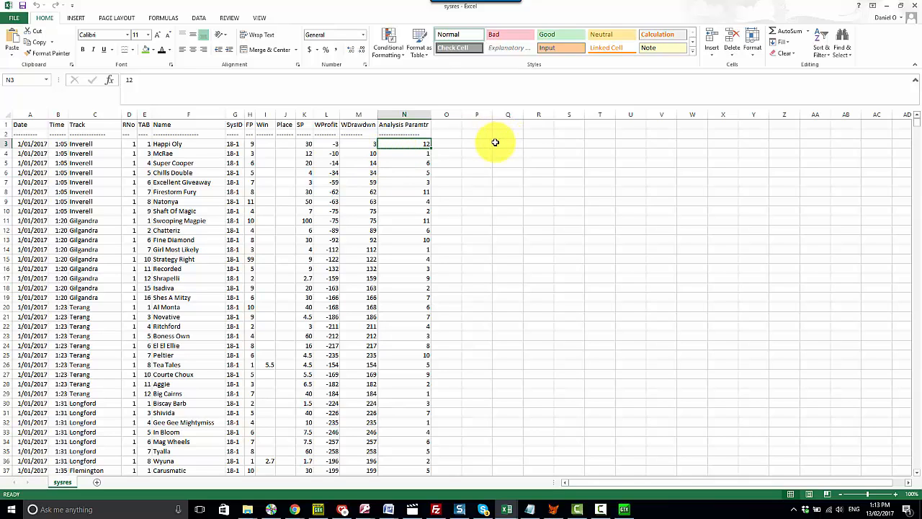
mouse_move(411, 172)
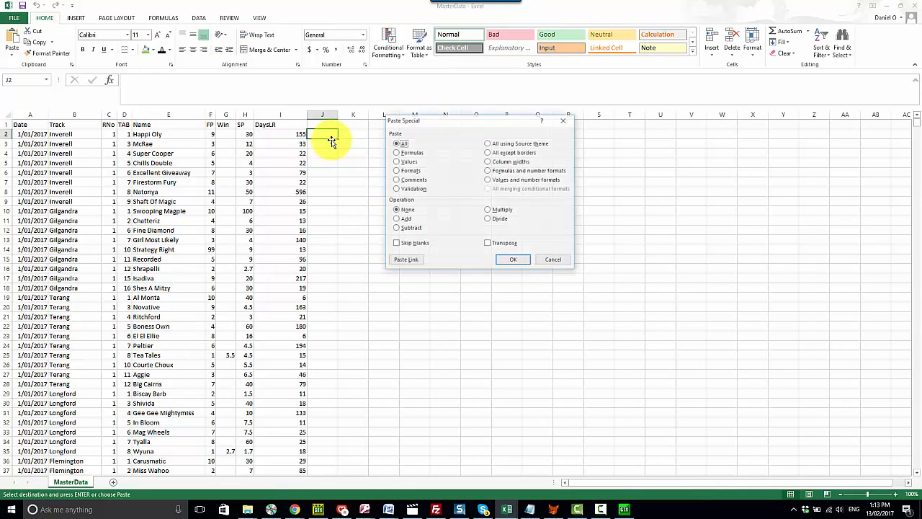
left_click(513, 259)
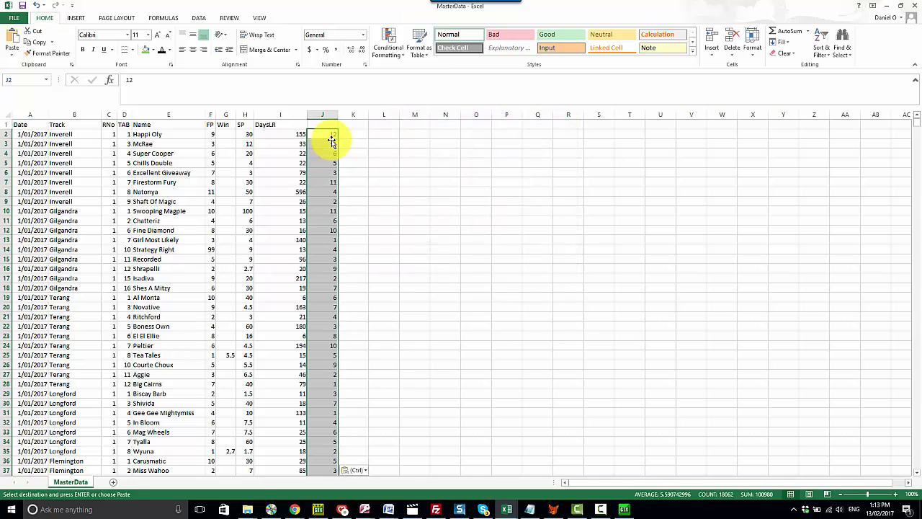
type("Barrier")
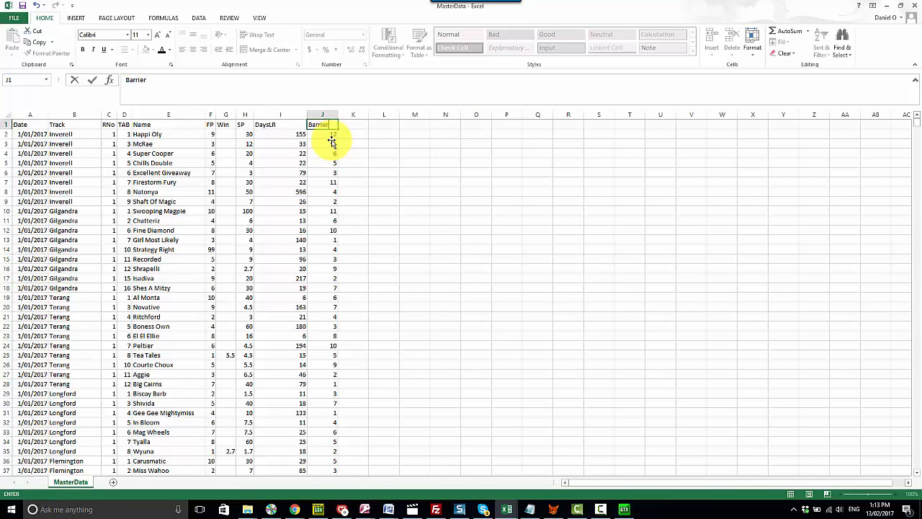
key("Return")
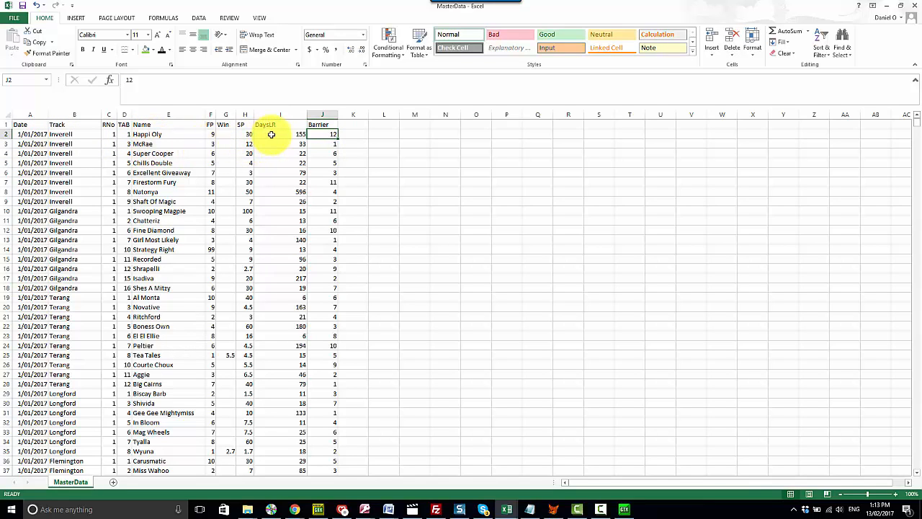
left_click(332, 134)
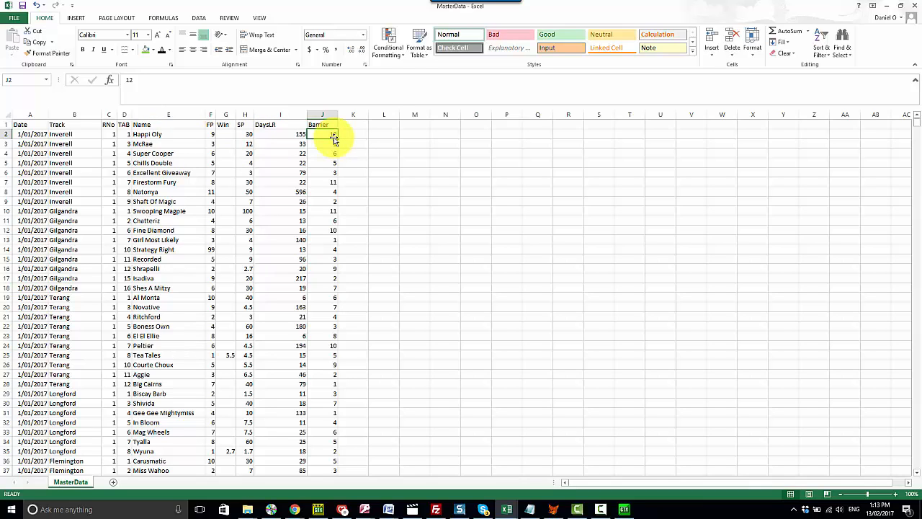
mouse_move(334, 134)
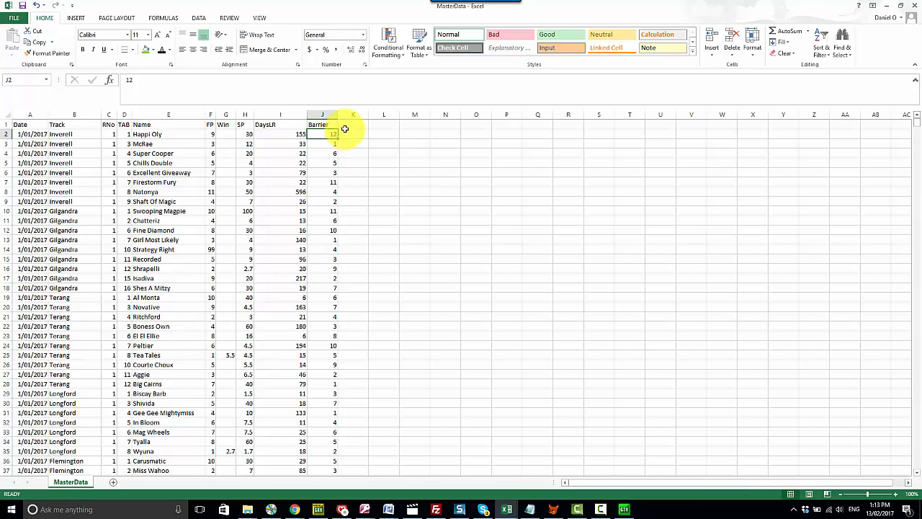
left_click(353, 124)
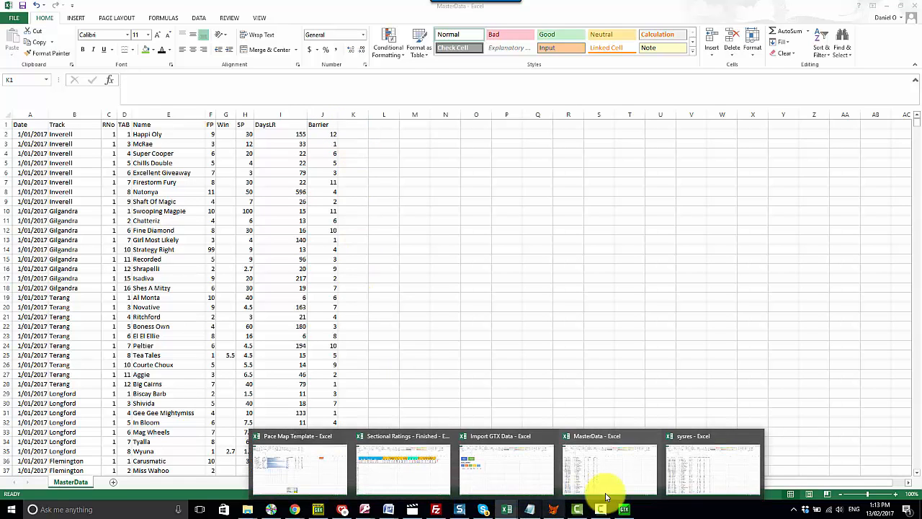
- In GTX, choose the W% rating variable and rerun the system
left_click(712, 468)
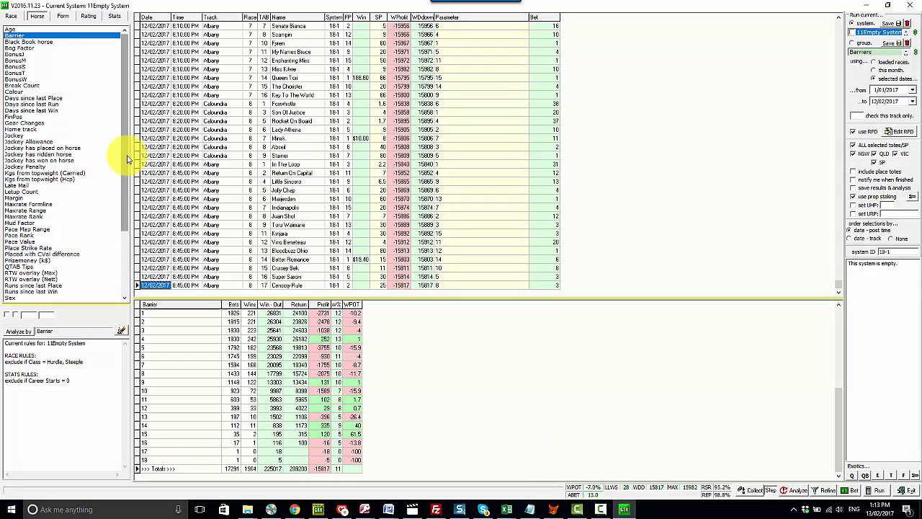
mouse_move(98, 42)
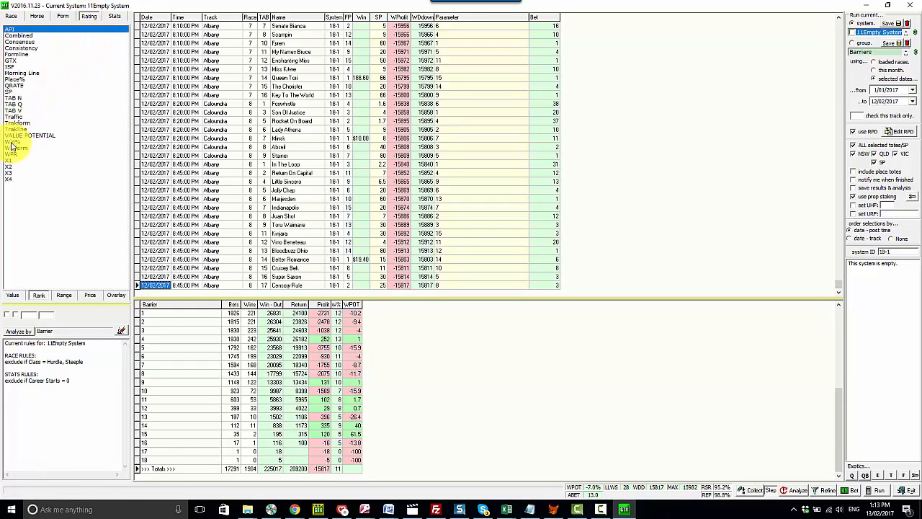
left_click(31, 135)
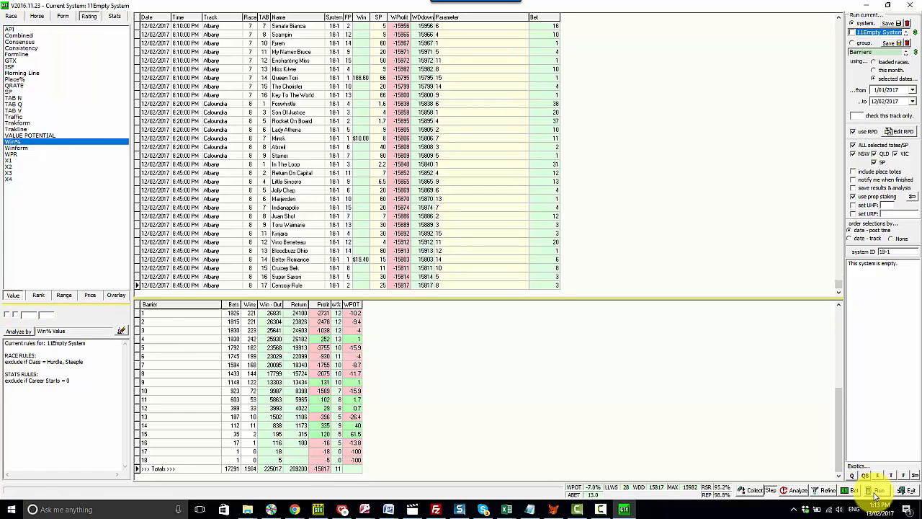
left_click(878, 490)
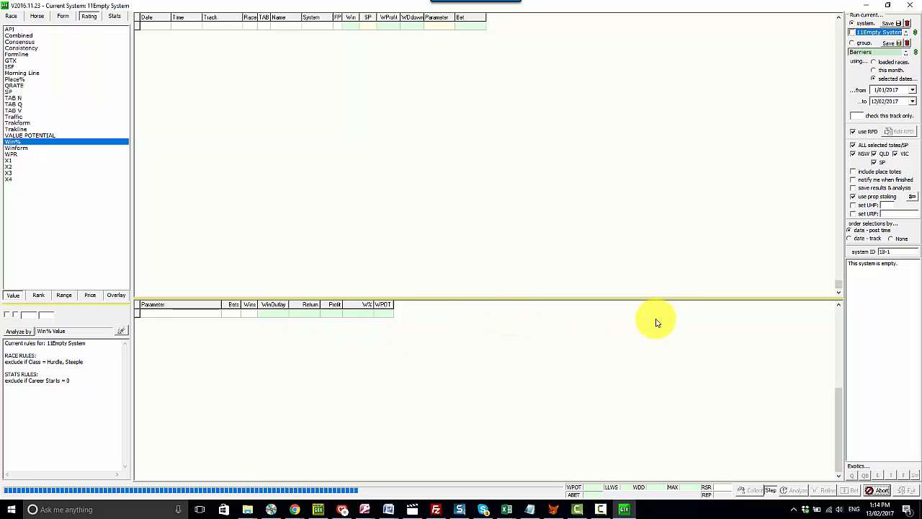
mouse_move(828, 118)
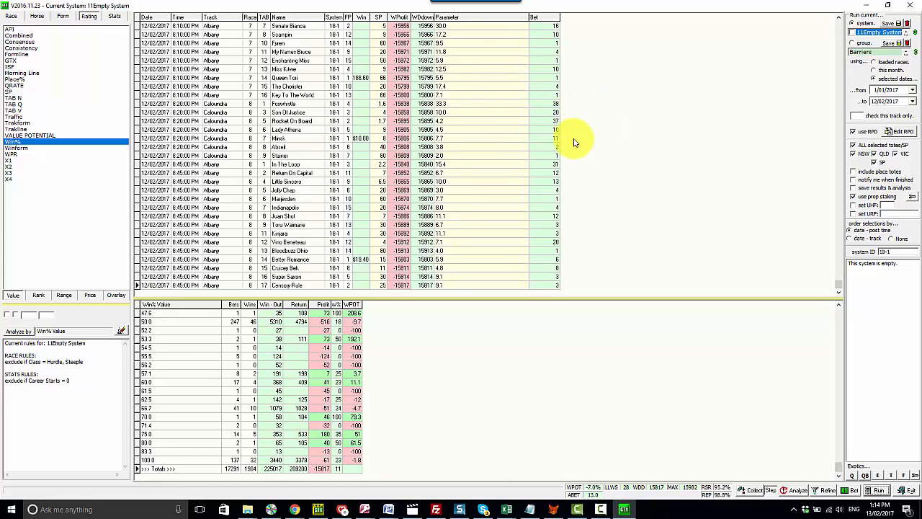
mouse_move(571, 95)
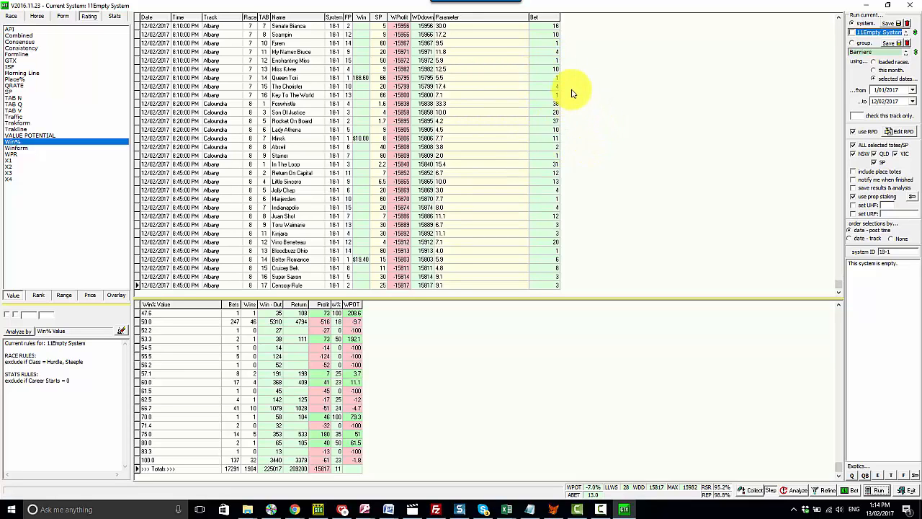
- Export the selections via Print Selections and paste the W% values into column K
right_click(573, 93)
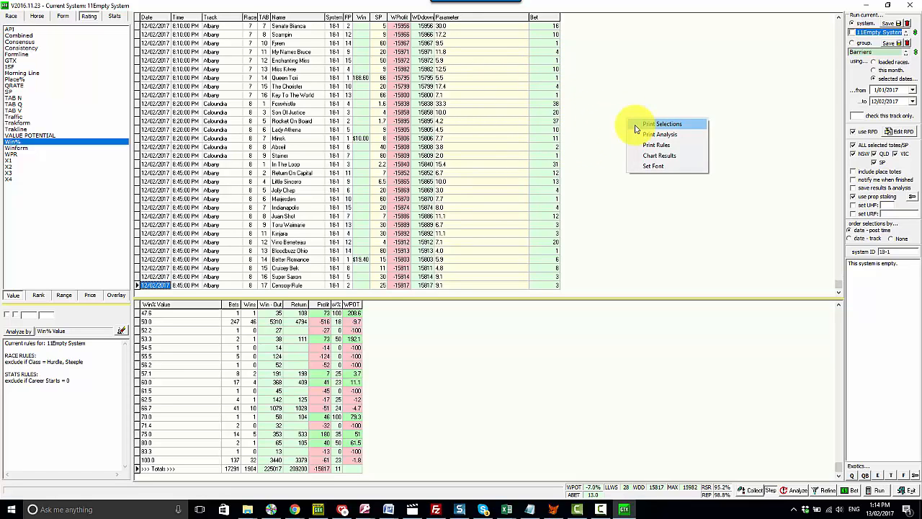
left_click(668, 124)
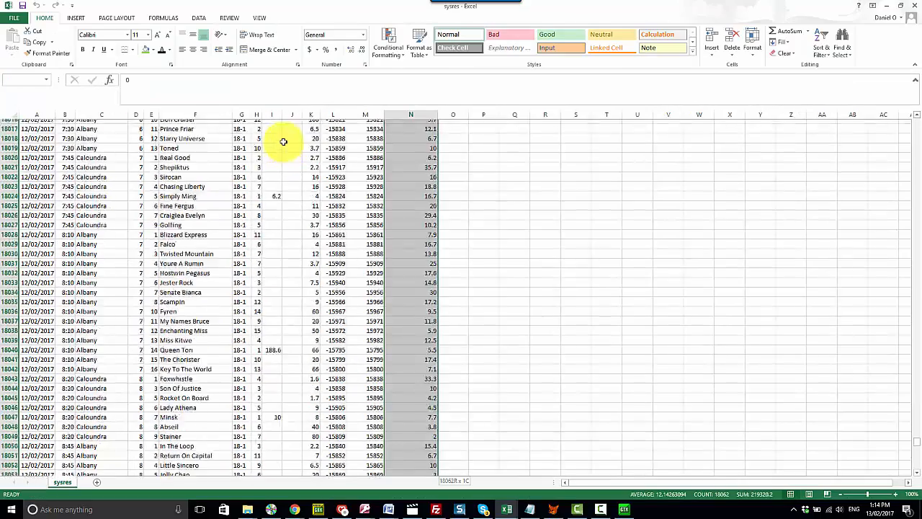
key("Ctrl+Home")
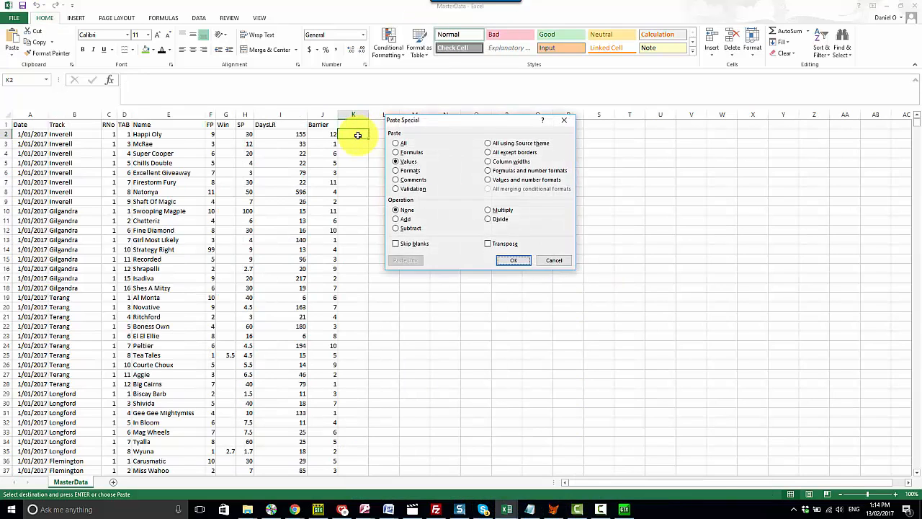
left_click(513, 259)
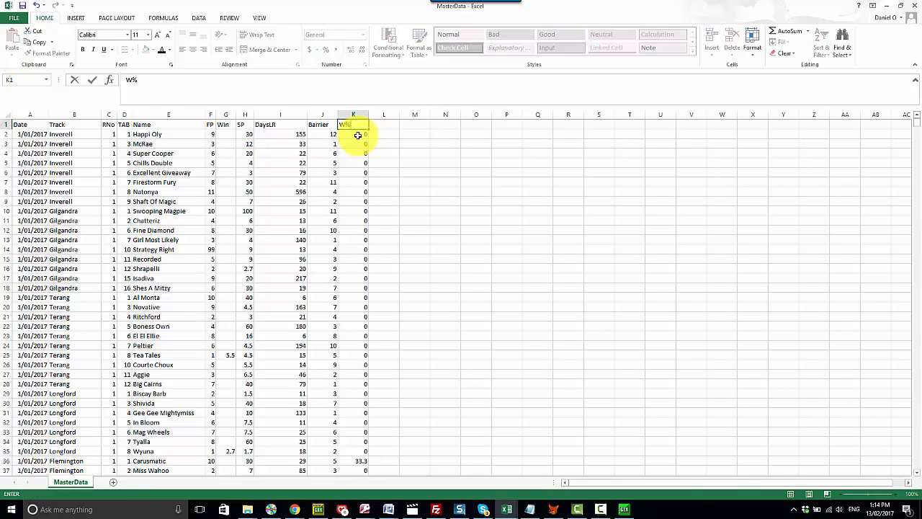
key("Return")
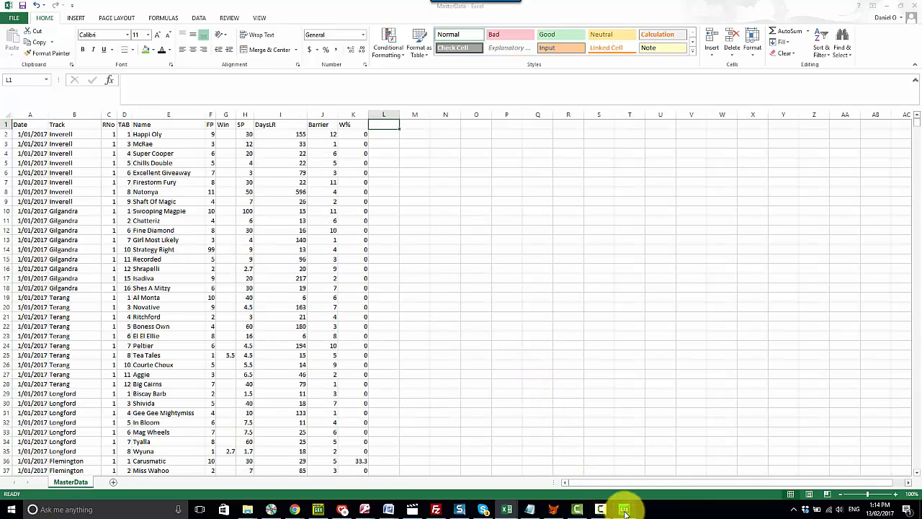
- Rerun GTX analysed by SP Rank and export the selections with Print Selections
left_click(624, 510)
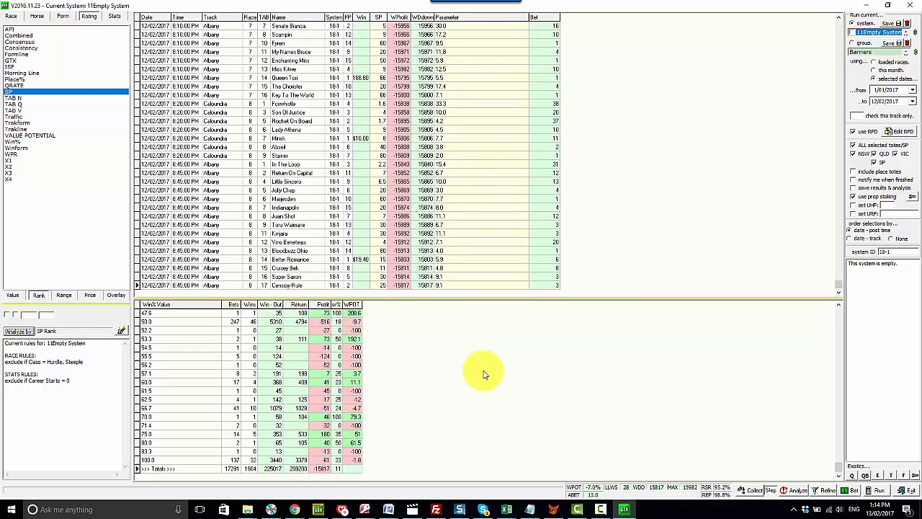
left_click(798, 490)
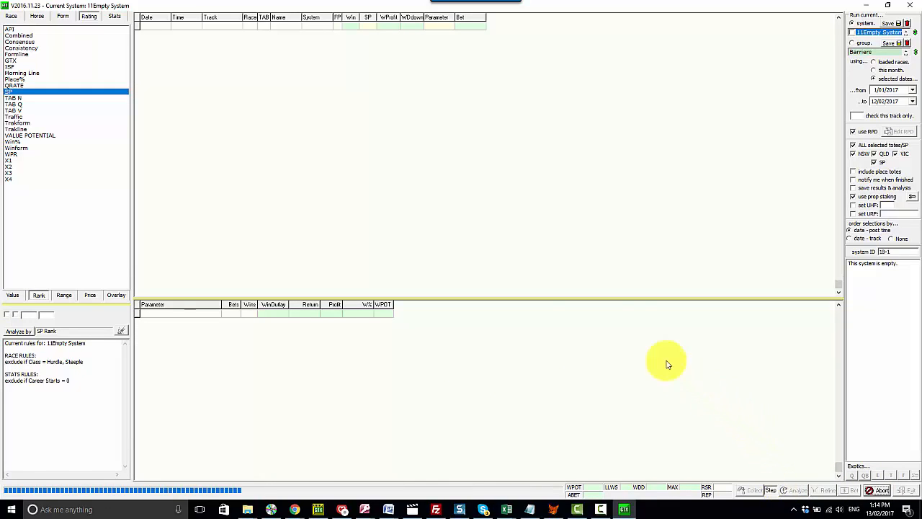
left_click(873, 490)
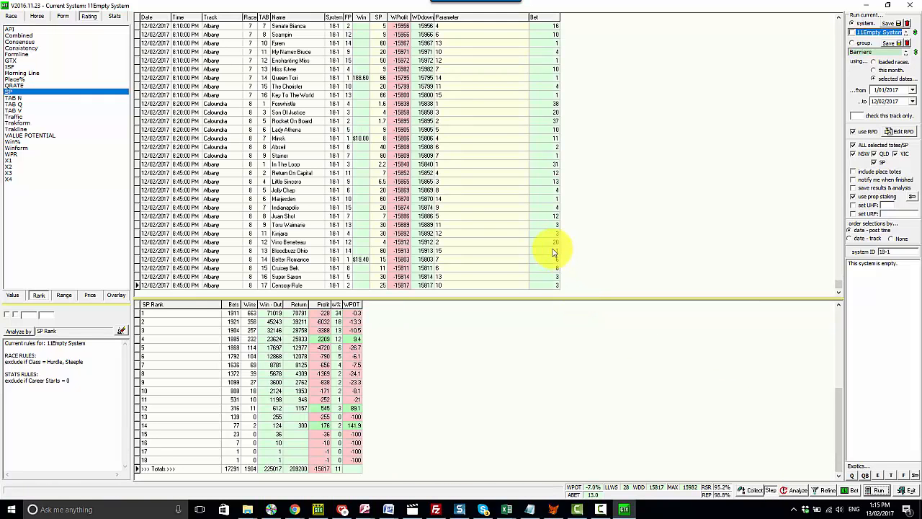
right_click(555, 251)
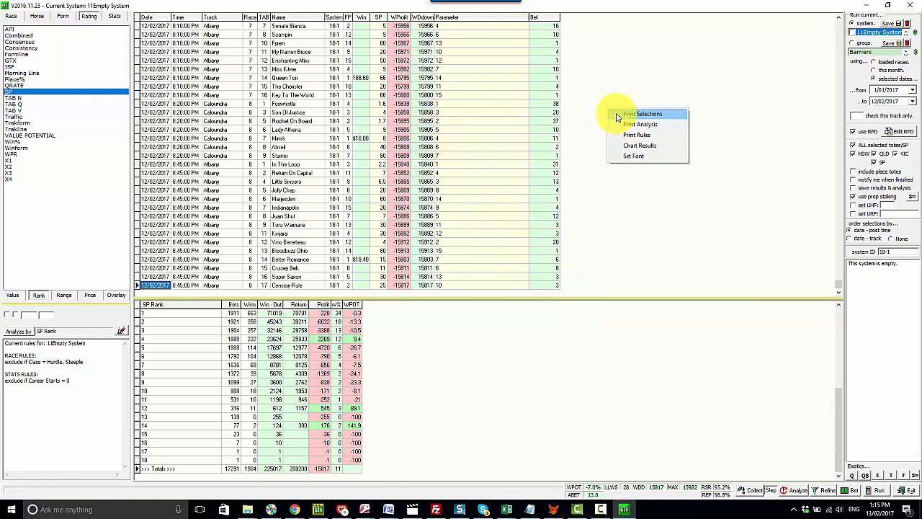
left_click(644, 113)
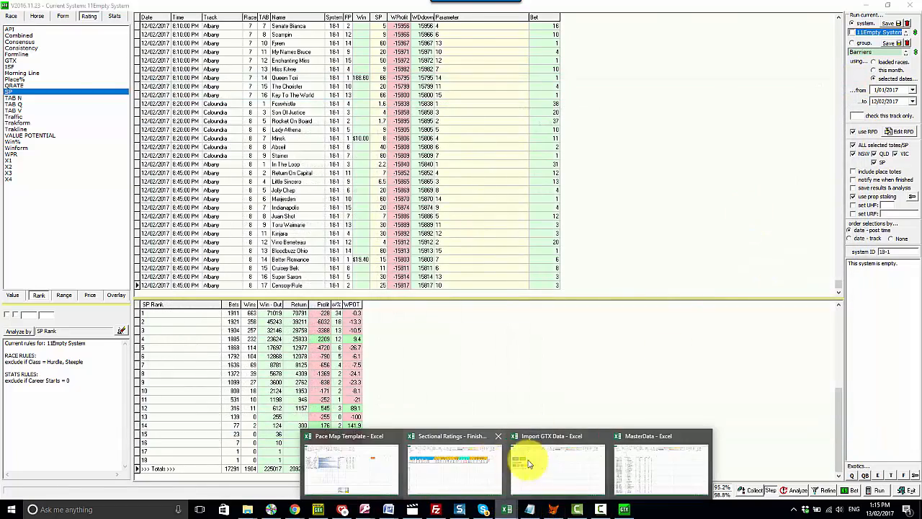
- Paste the exported Analysis Parameter column into column L of MasterData headed SP Rank
left_click(559, 468)
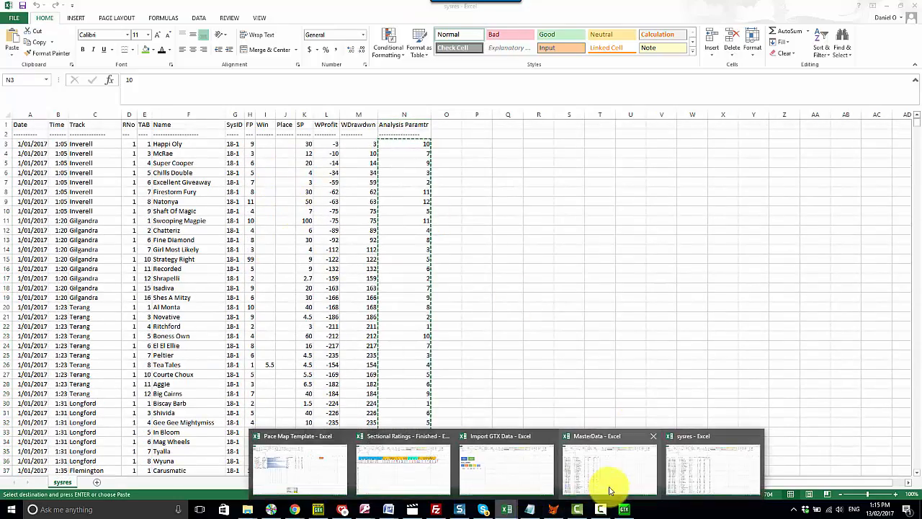
left_click(609, 469)
type("SP")
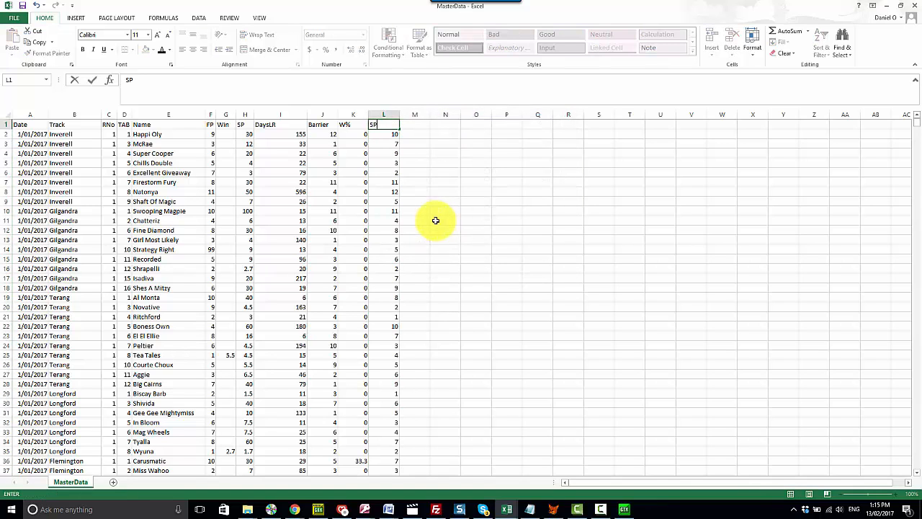
type(" Rank")
key("Return")
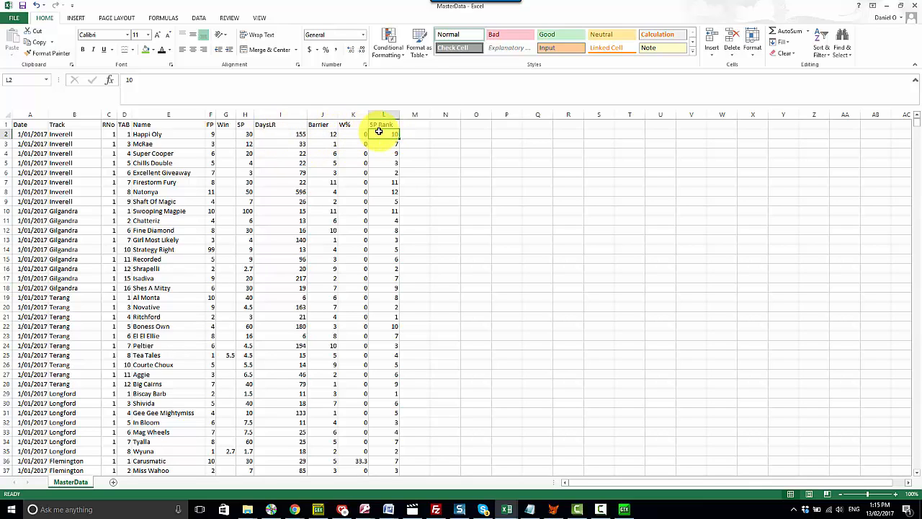
left_click(414, 123)
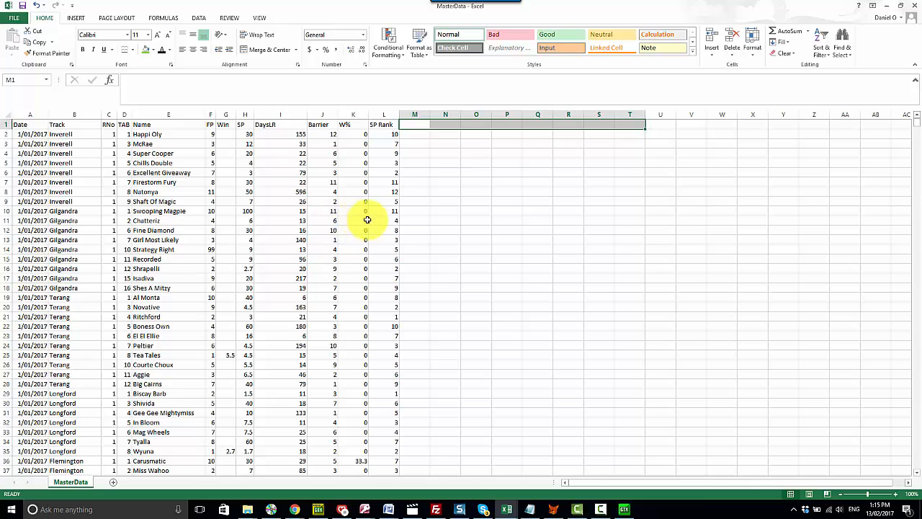
mouse_move(380, 191)
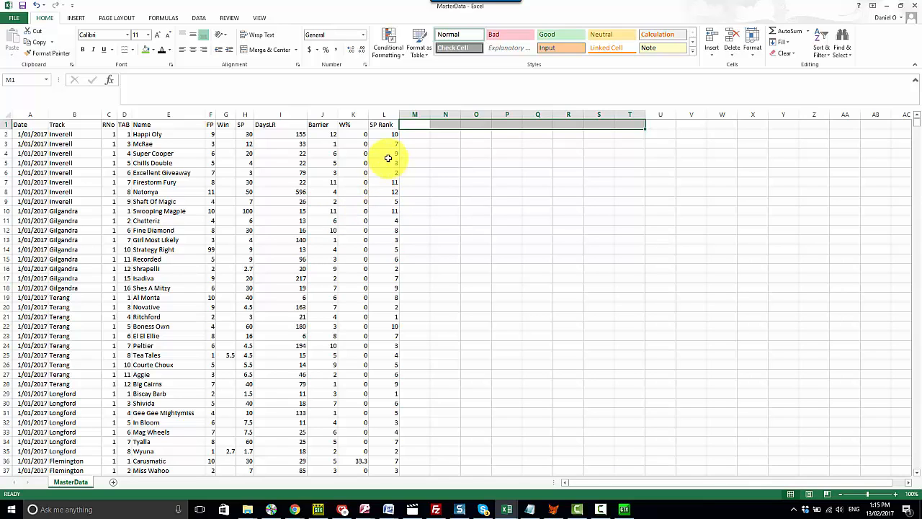
mouse_move(410, 308)
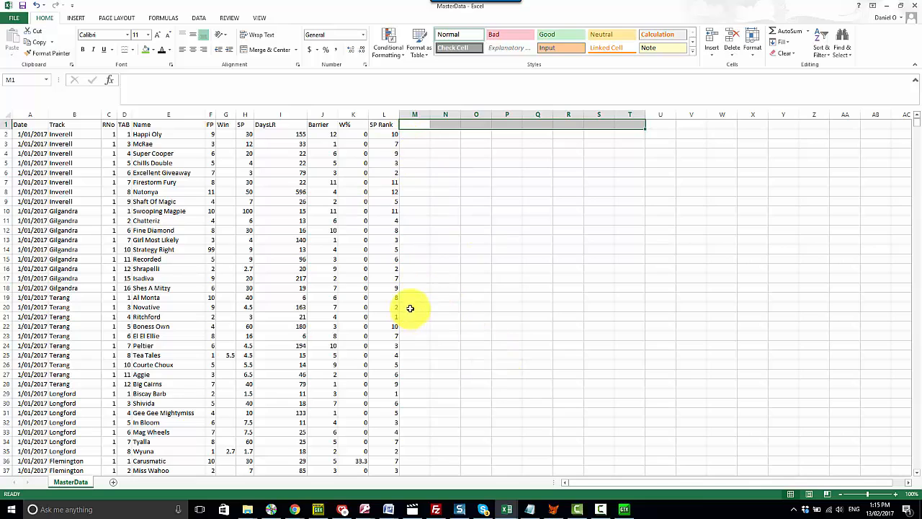
mouse_move(409, 226)
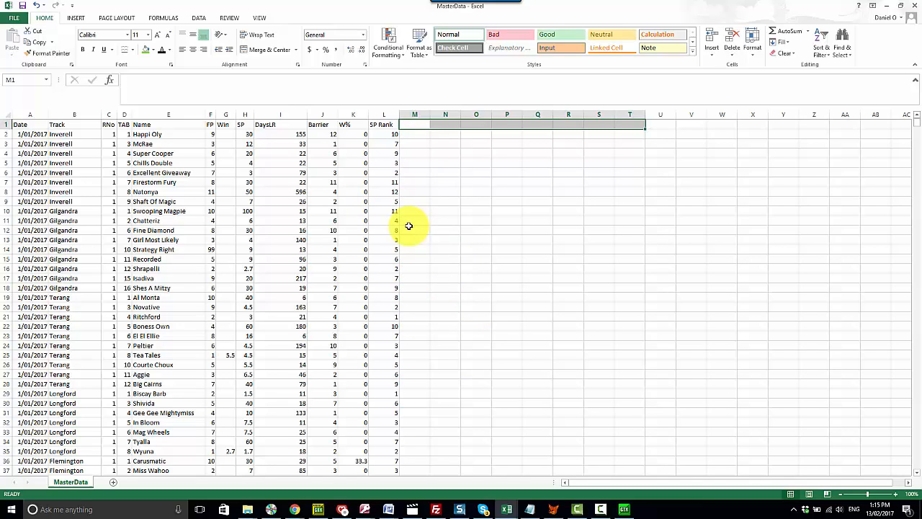
mouse_move(402, 214)
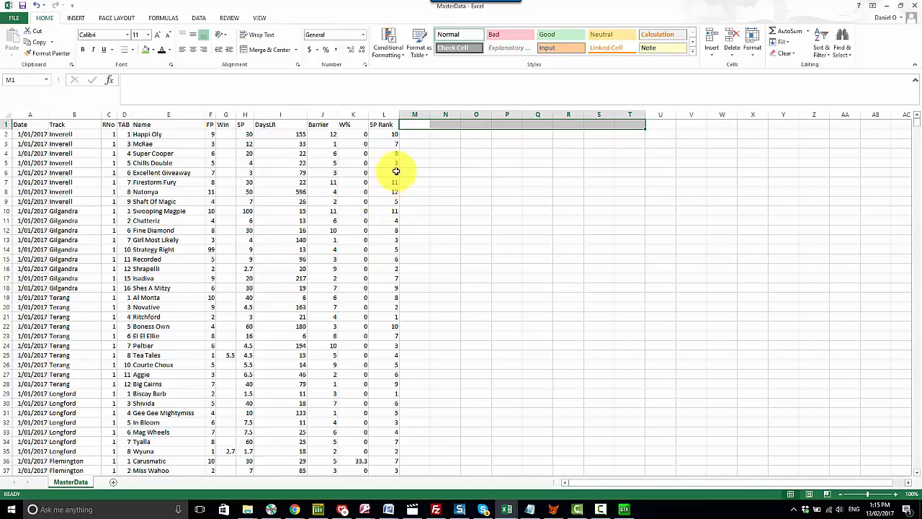
- Set Analyze by to WPR Rank, run the system and print the selections to a spreadsheet
left_click(415, 124)
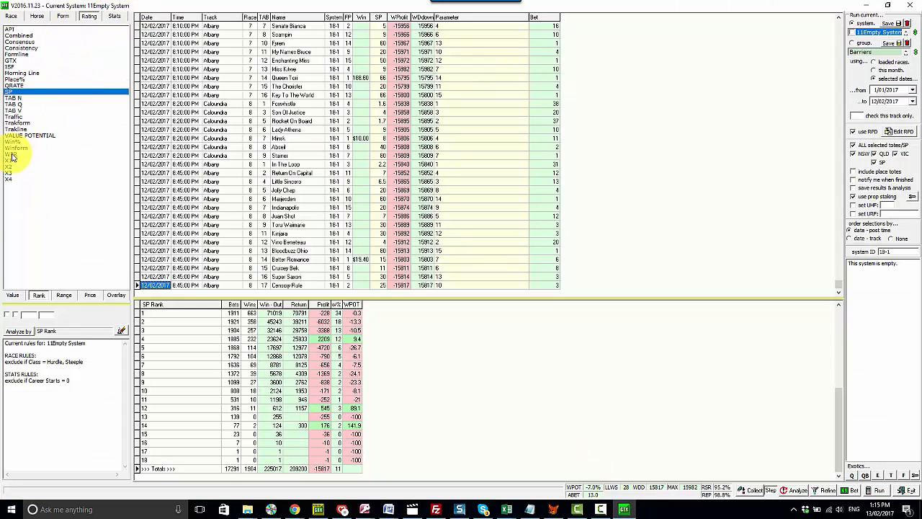
left_click(12, 154)
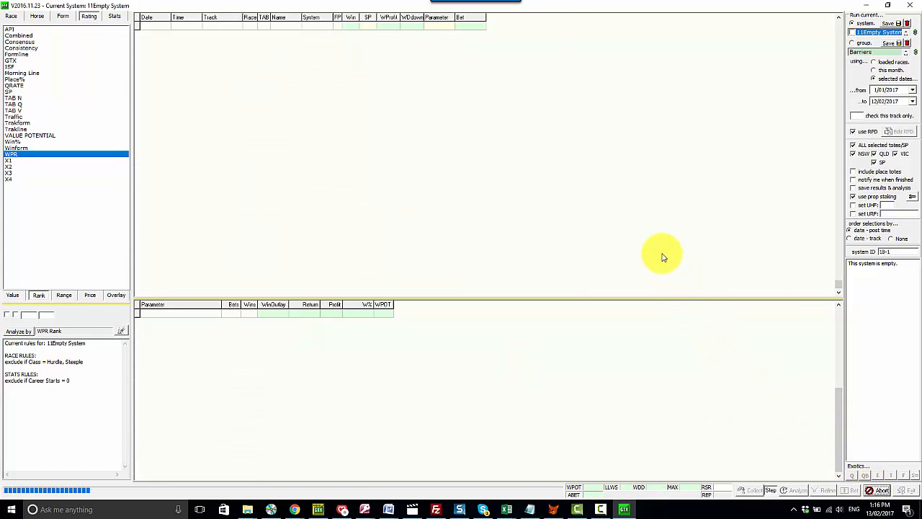
mouse_move(461, 153)
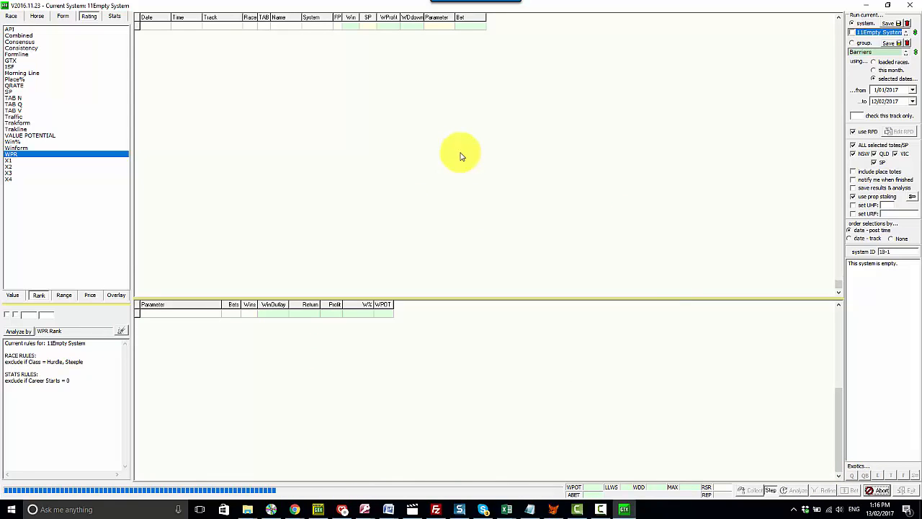
left_click(878, 490)
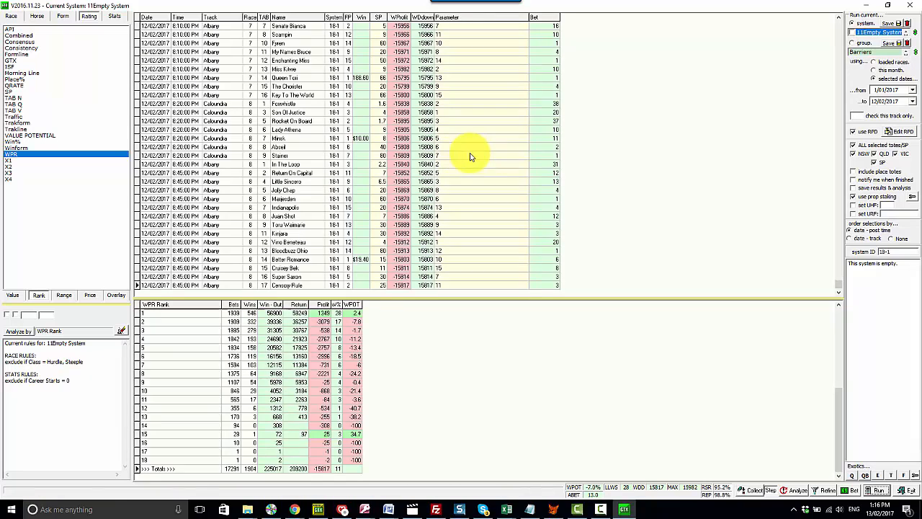
mouse_move(595, 250)
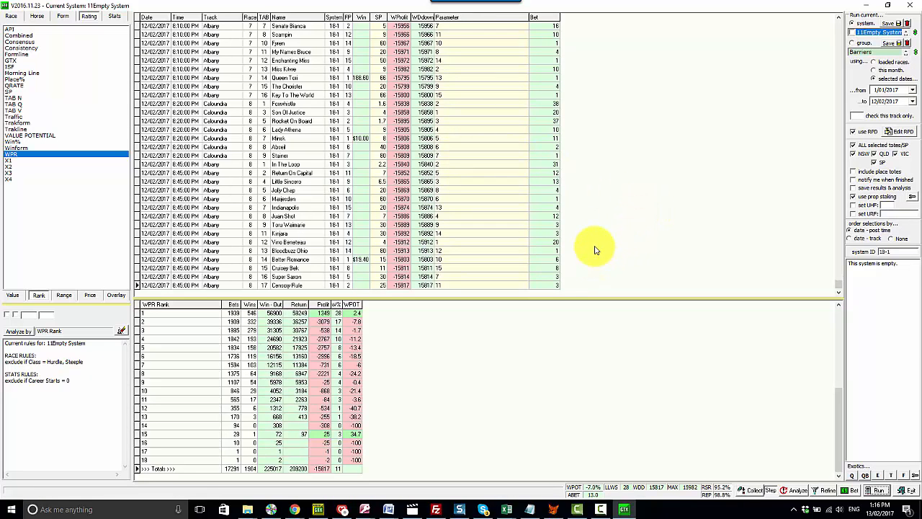
mouse_move(597, 238)
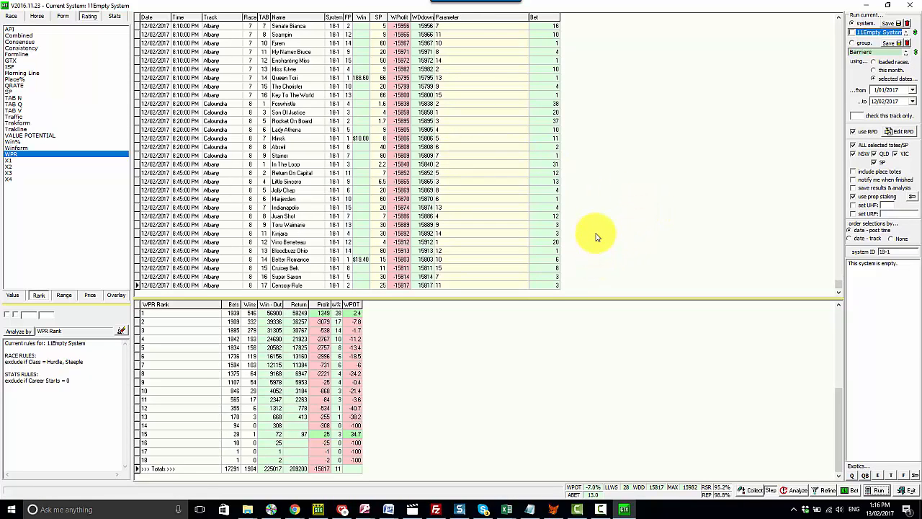
left_click(155, 285)
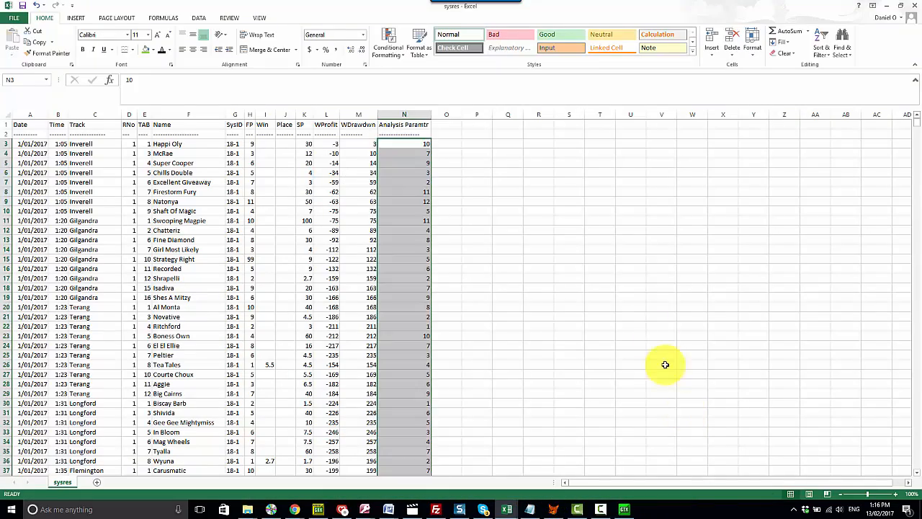
- Paste the sysres Analysis Parameter values into column M of MasterData headed WPR Rank
left_click(631, 268)
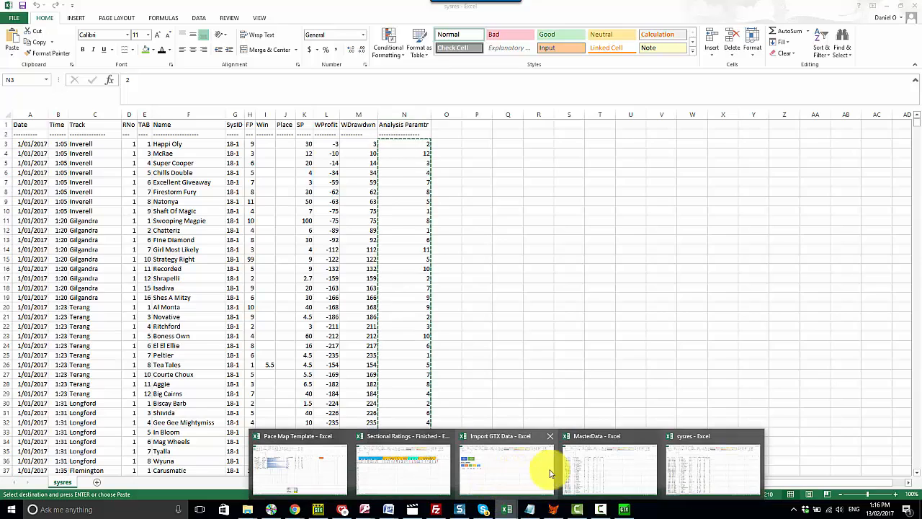
left_click(610, 469)
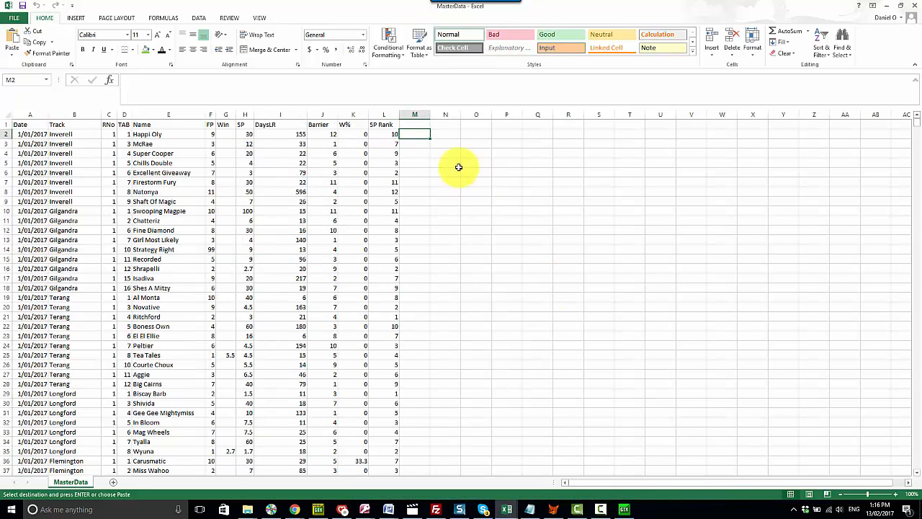
type("W")
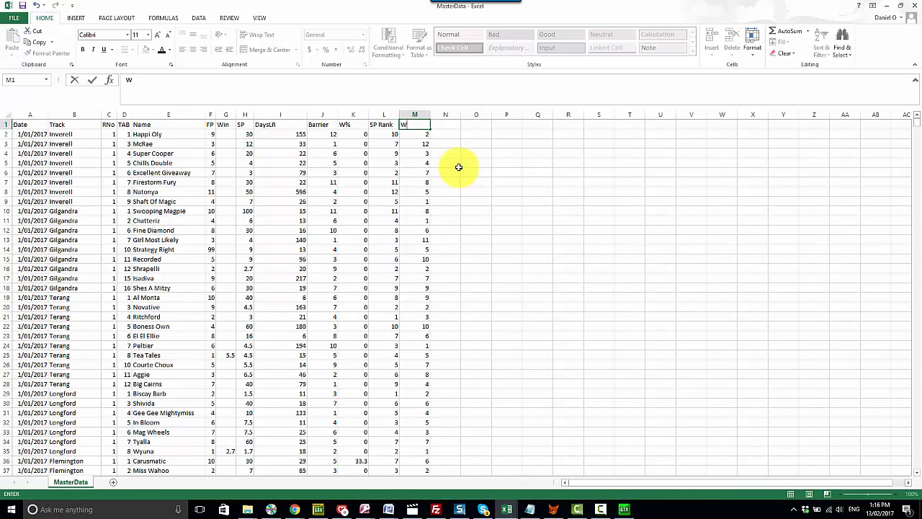
type("PR Rank")
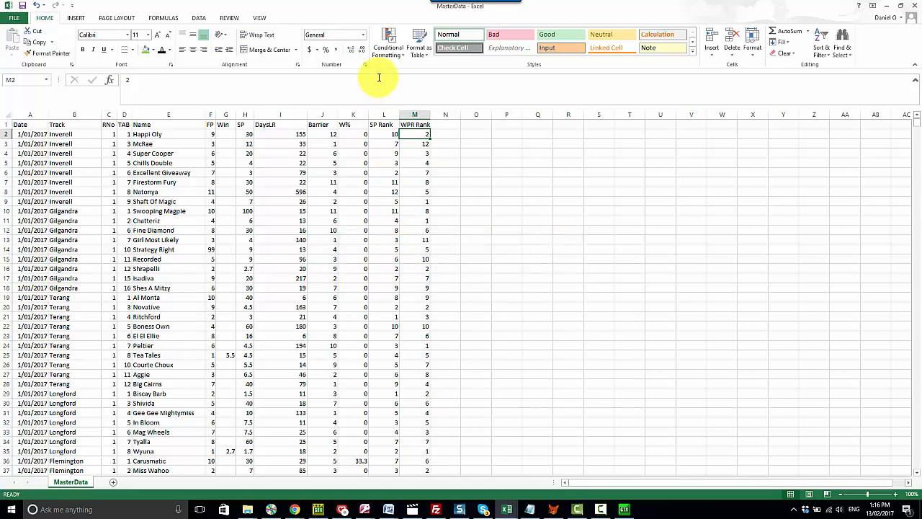
mouse_move(534, 126)
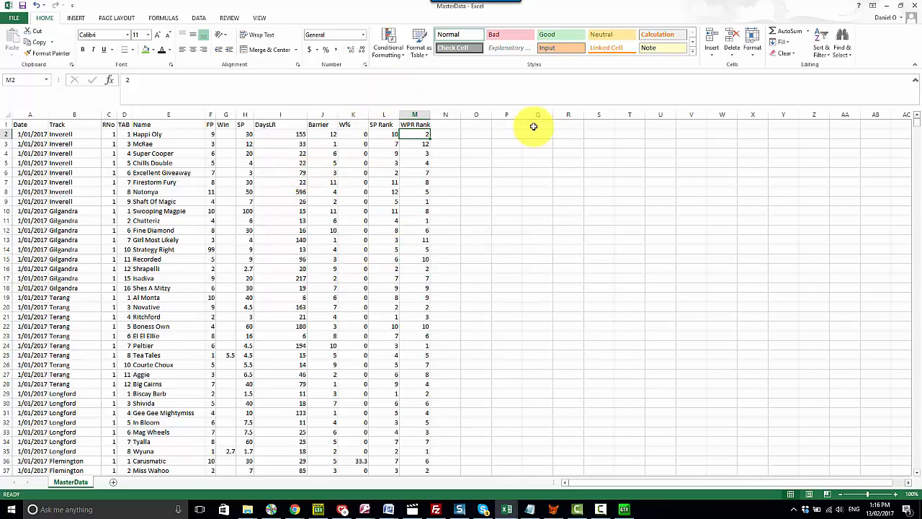
mouse_move(524, 147)
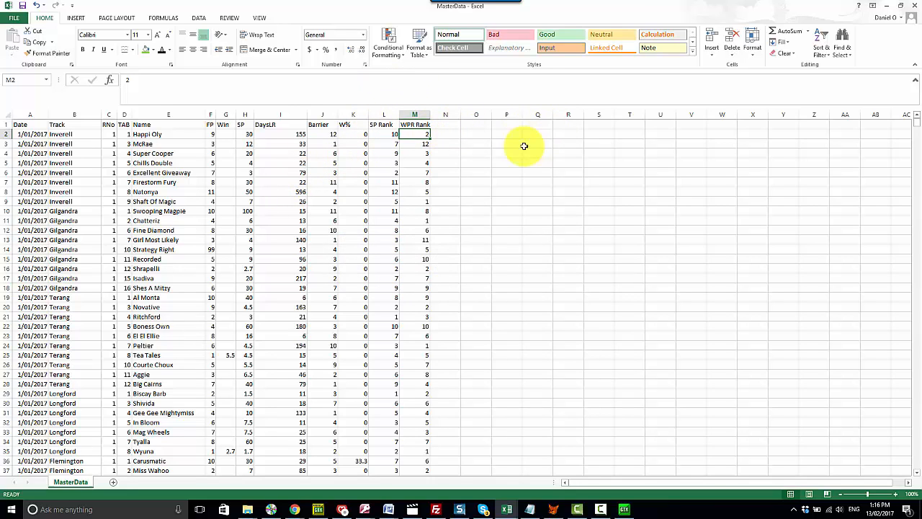
mouse_move(471, 150)
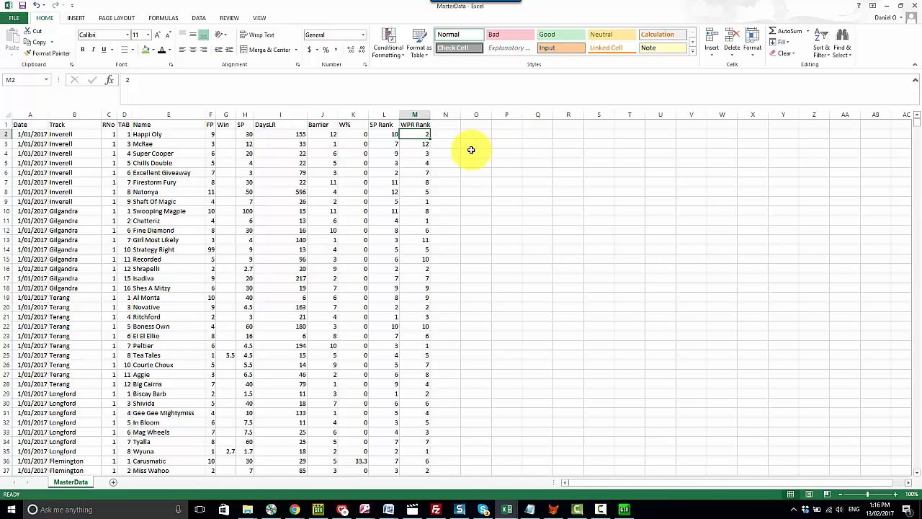
mouse_move(449, 157)
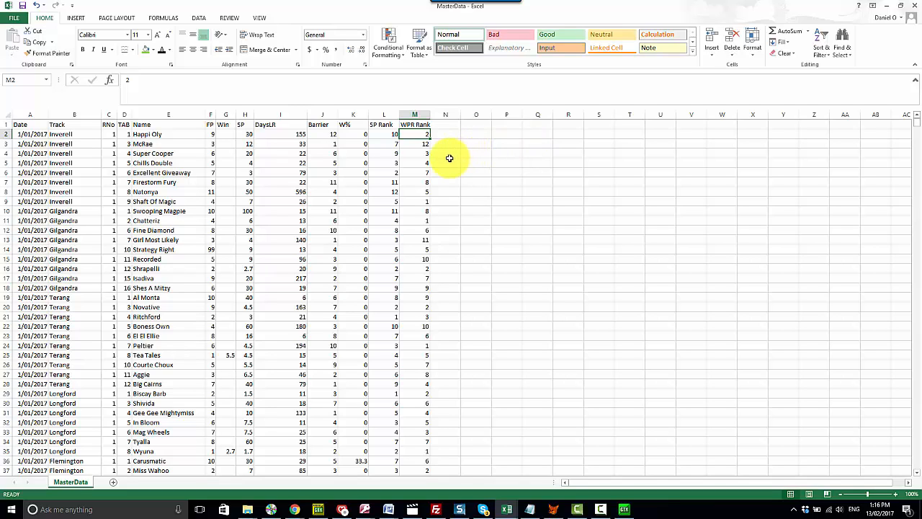
mouse_move(550, 305)
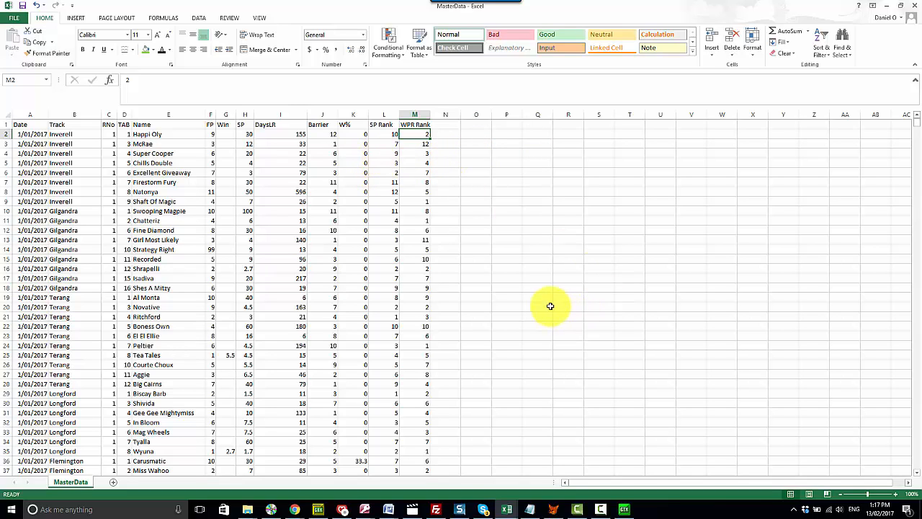